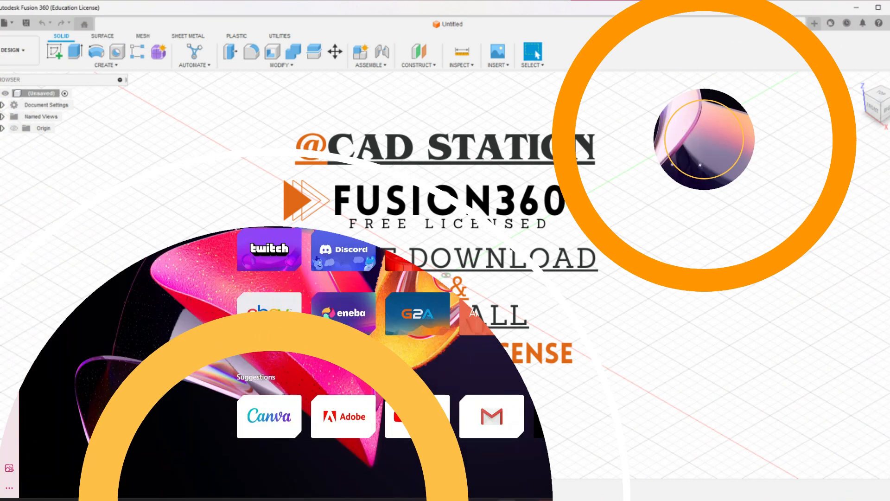
# Switch to Opera GX with its Speed Dial start page ready for a search.
pyautogui.click(714, 6)
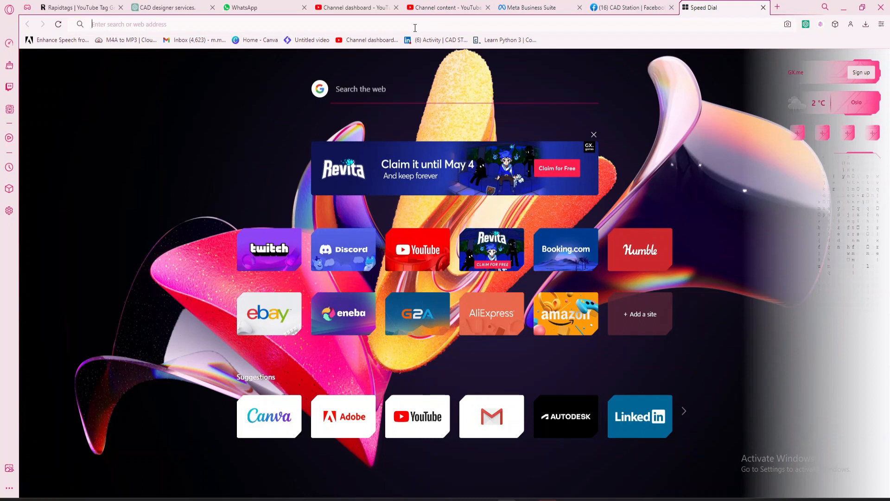
# Search 'autodesk fusion360', reach Autodesk's Fusion 360 overview page and start Sign In.
pyautogui.write('autodesk fusion360')
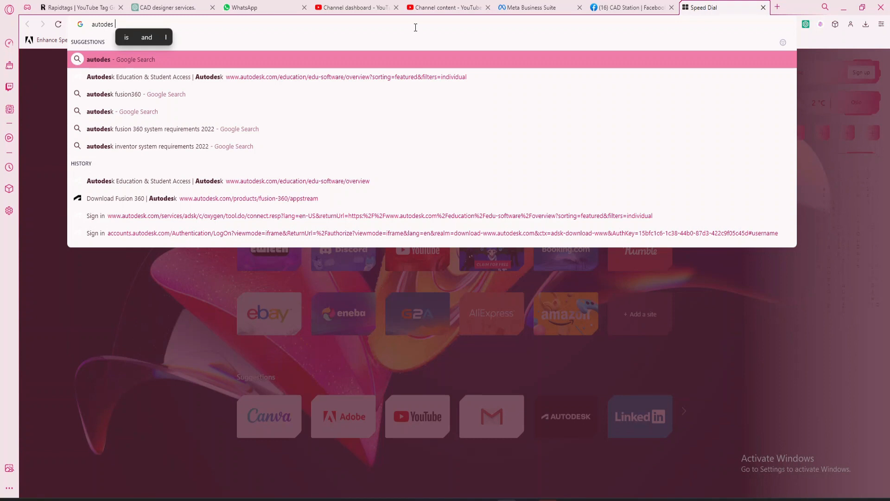
pyautogui.click(139, 93)
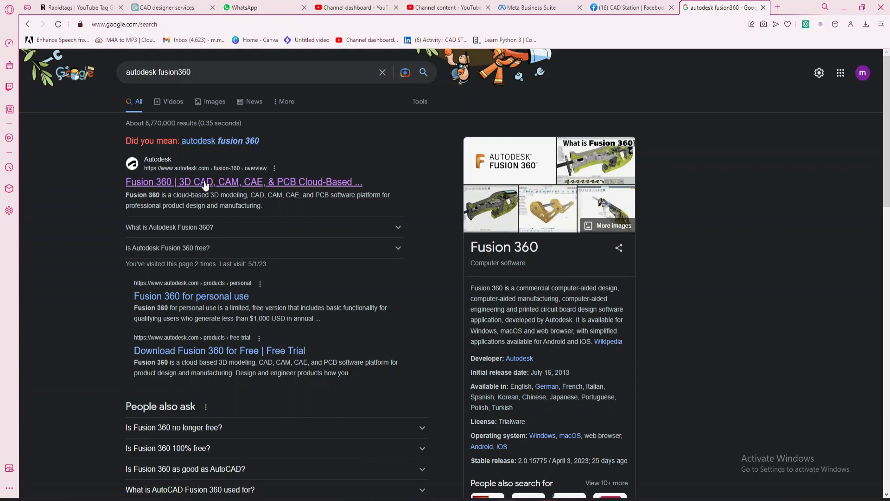
pyautogui.moveTo(211, 188)
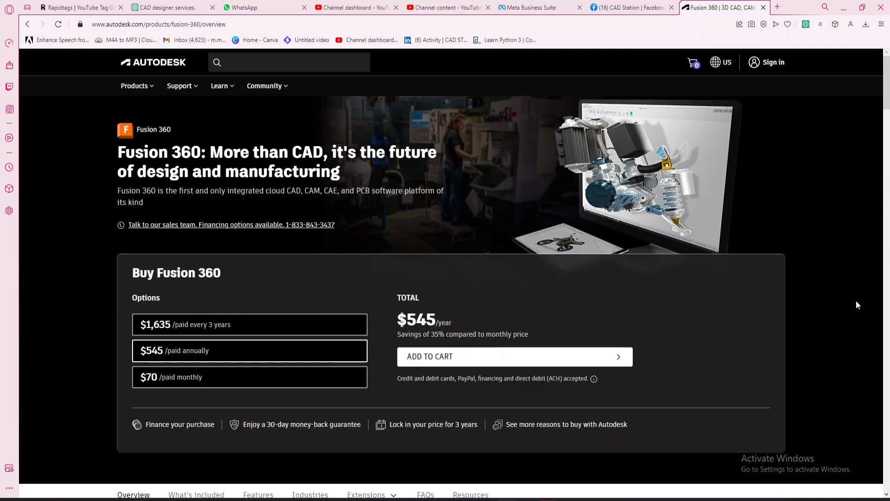
pyautogui.moveTo(772, 62)
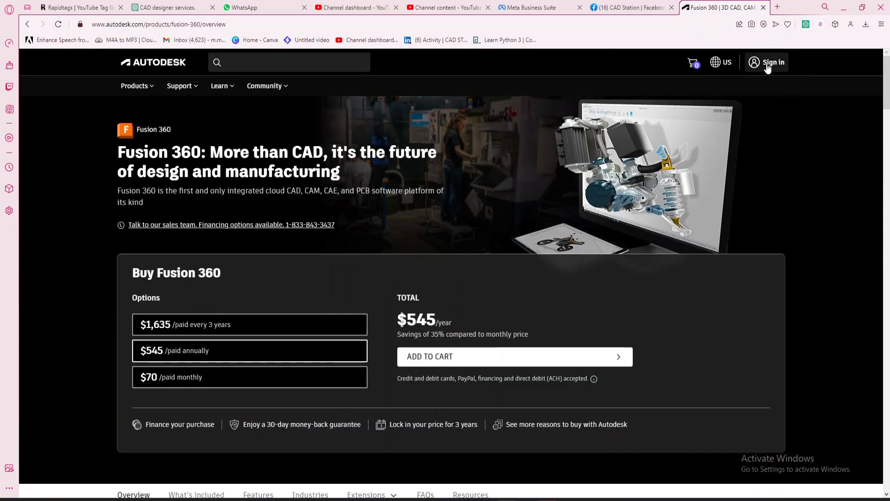
pyautogui.click(772, 62)
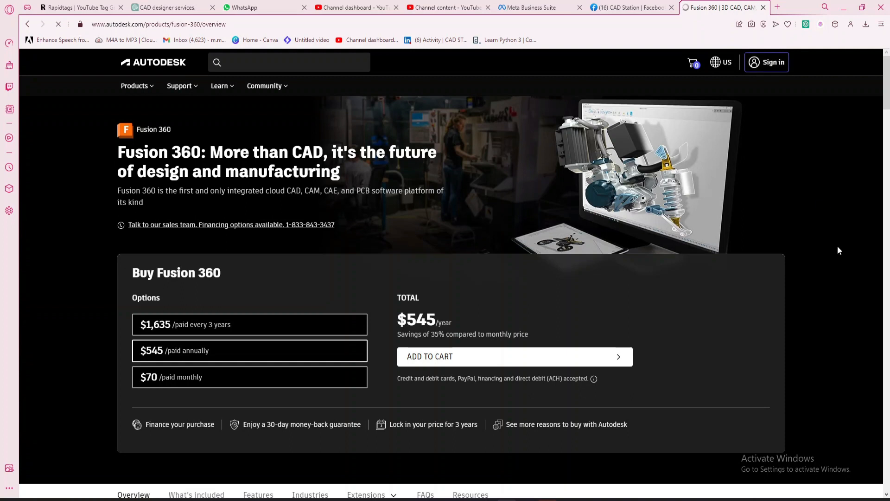
pyautogui.click(766, 62)
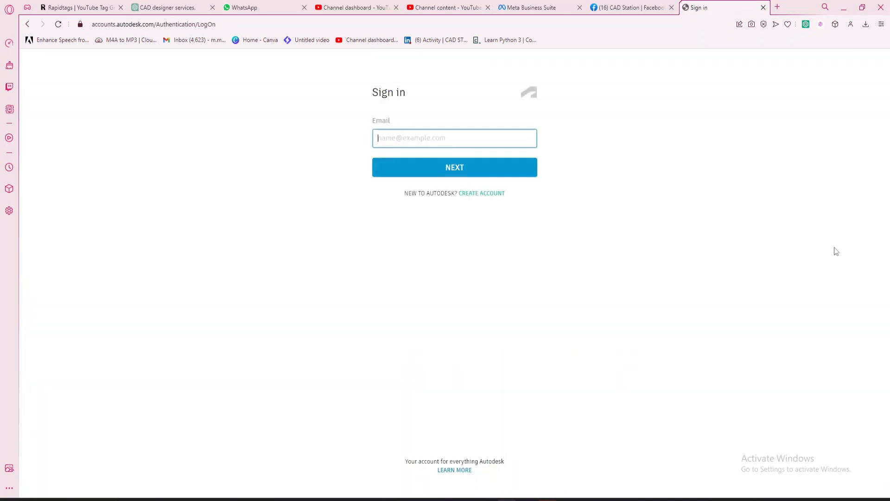
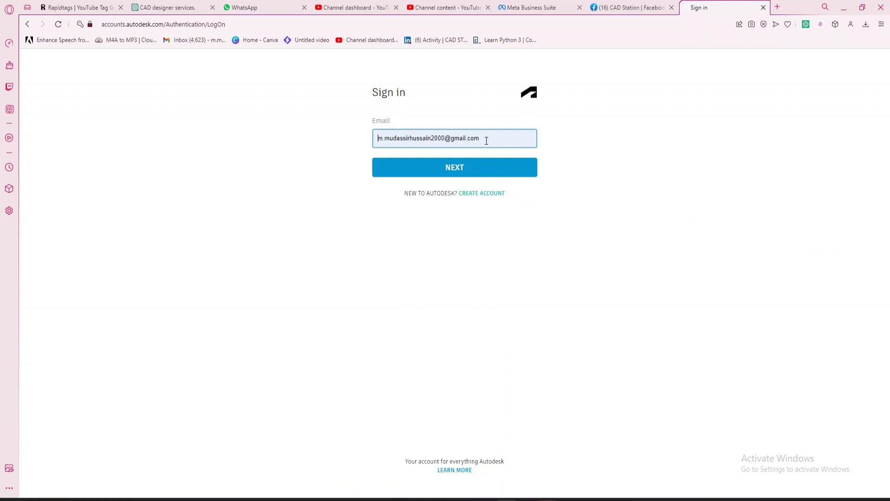
pyautogui.moveTo(489, 202)
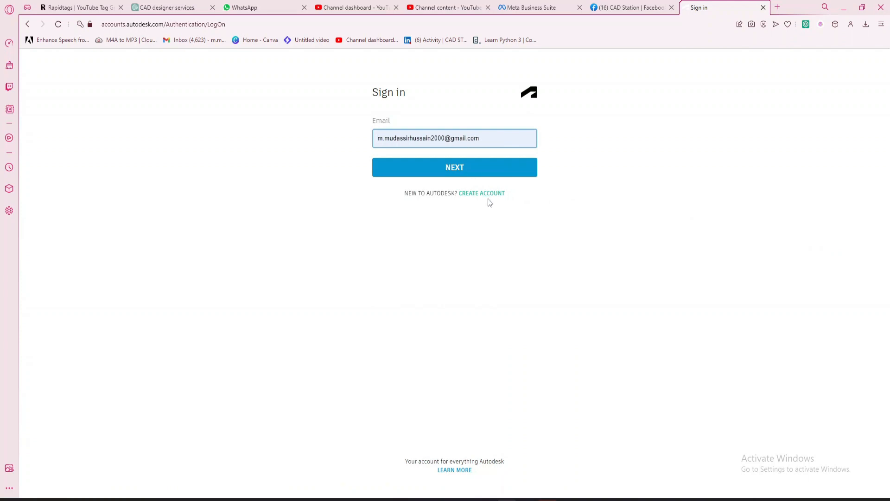
pyautogui.moveTo(500, 140)
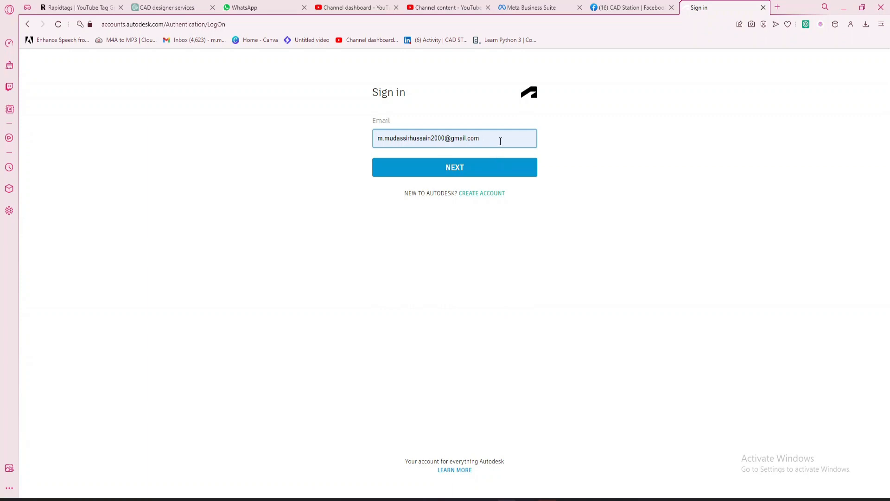
pyautogui.click(455, 167)
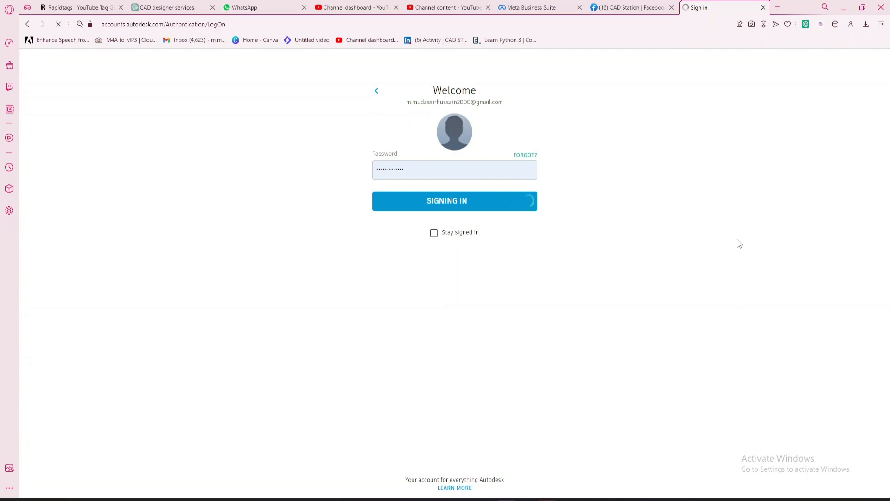
pyautogui.click(454, 200)
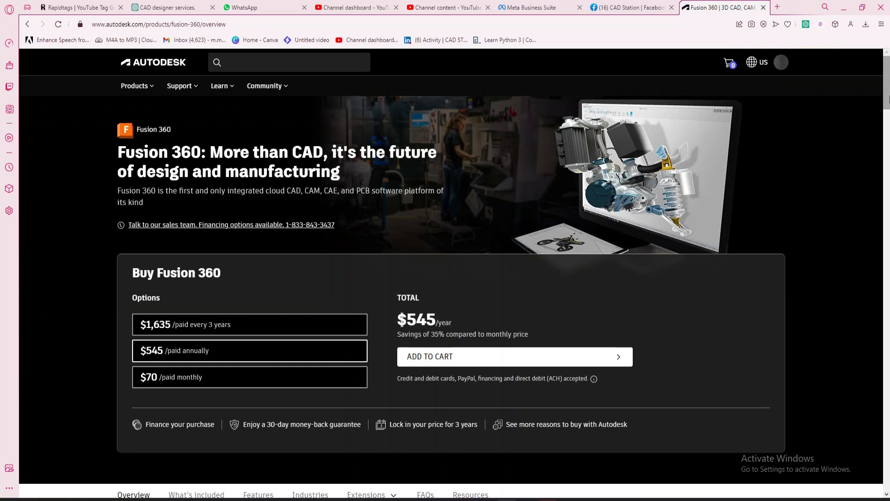
# Start the Fusion 360 free-trial download from the overview page.
pyautogui.scroll(-3)
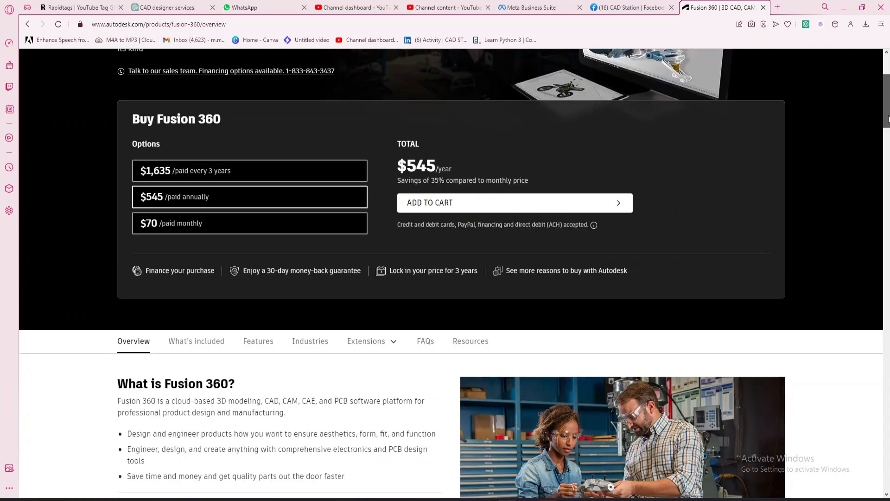
pyautogui.scroll(3)
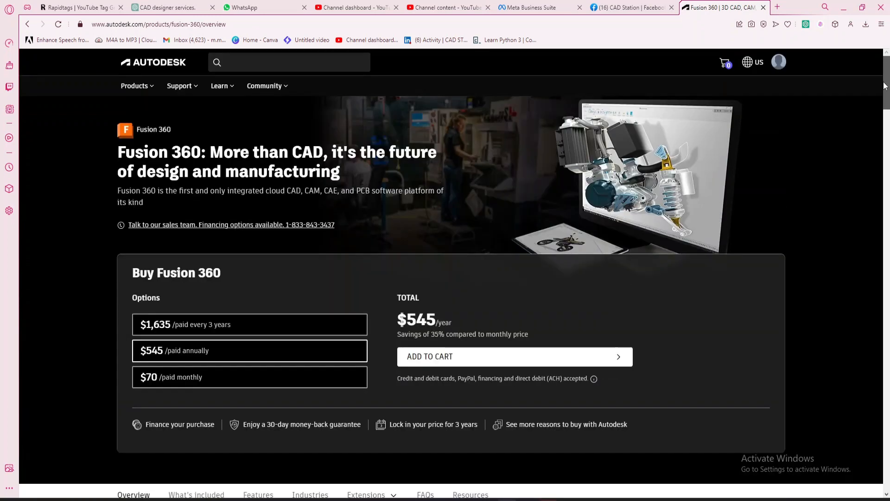
pyautogui.scroll(-3)
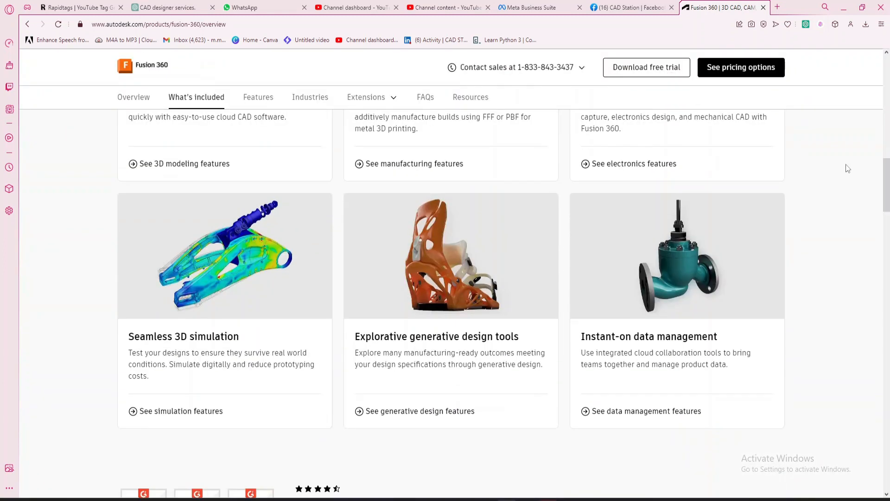
pyautogui.moveTo(646, 66)
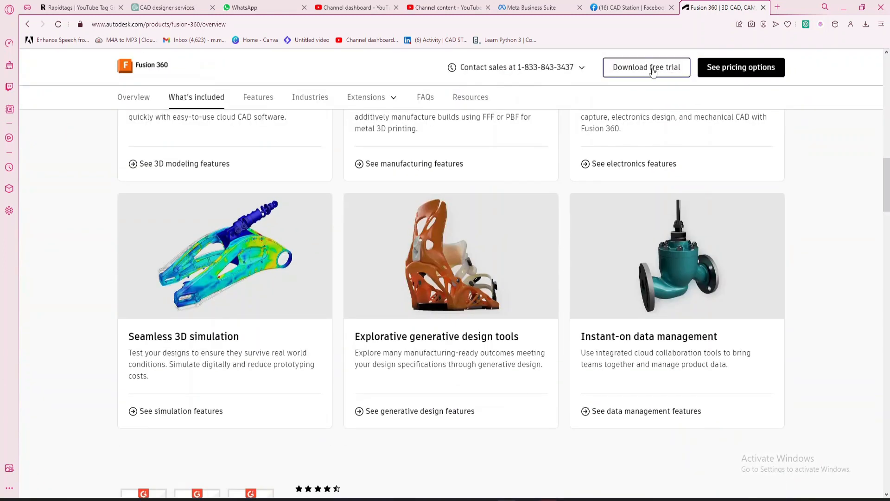
pyautogui.click(645, 67)
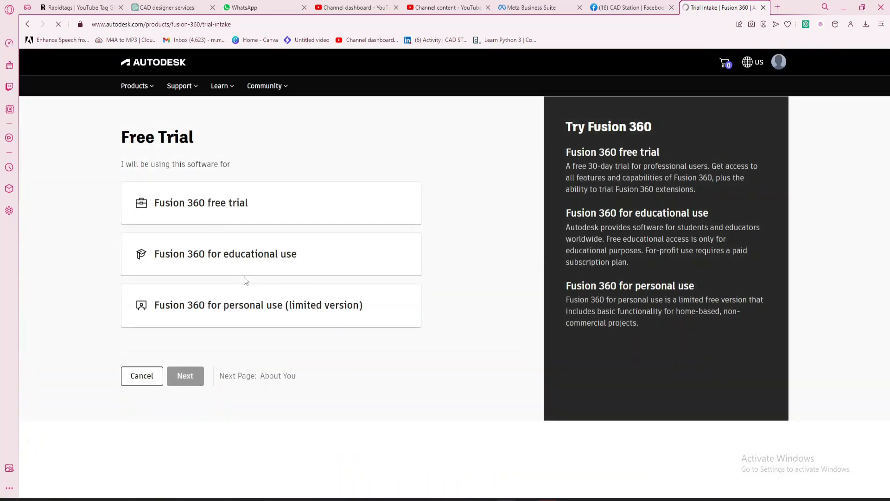
# Choose Fusion 360 for educational use and continue to the Educational Community page.
pyautogui.click(825, 8)
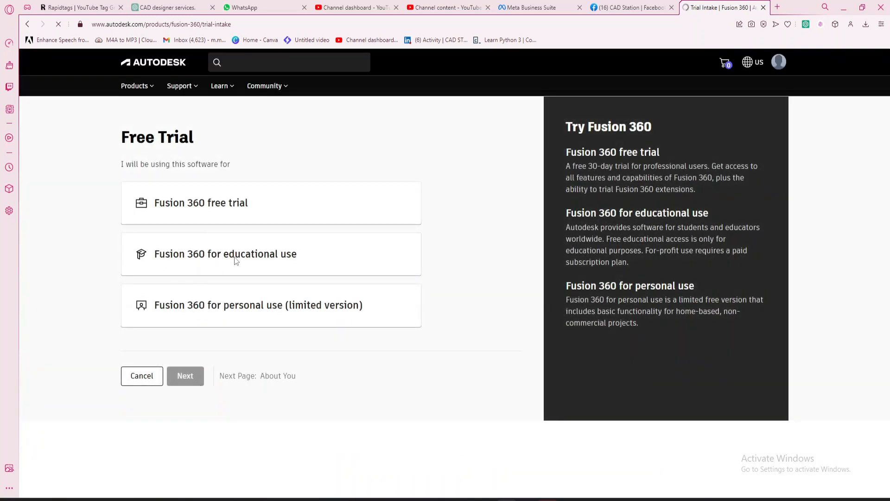
pyautogui.click(225, 254)
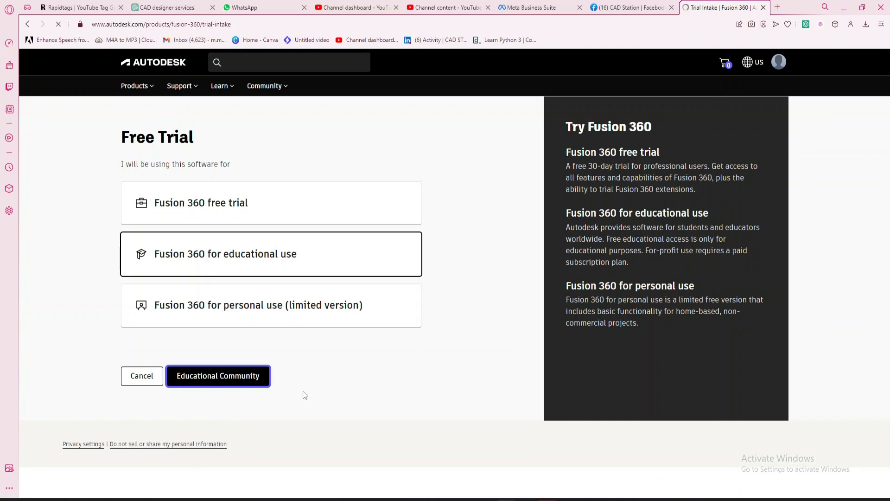
pyautogui.click(217, 375)
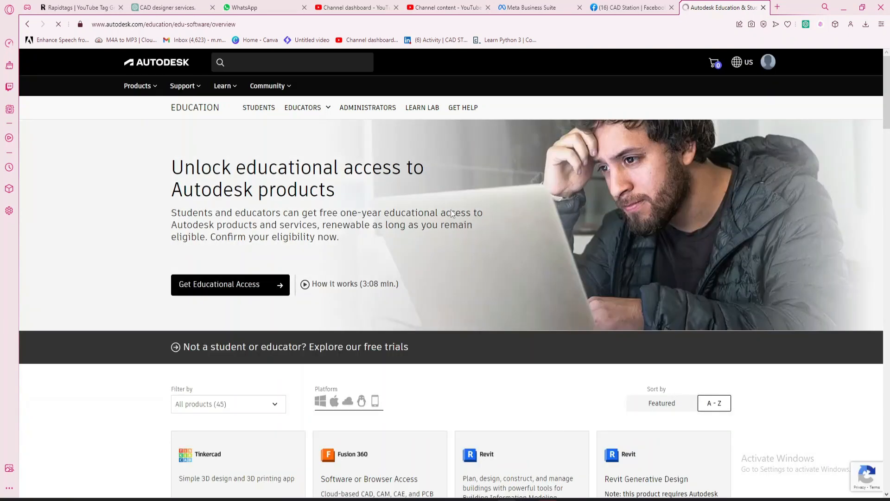
pyautogui.moveTo(506, 191)
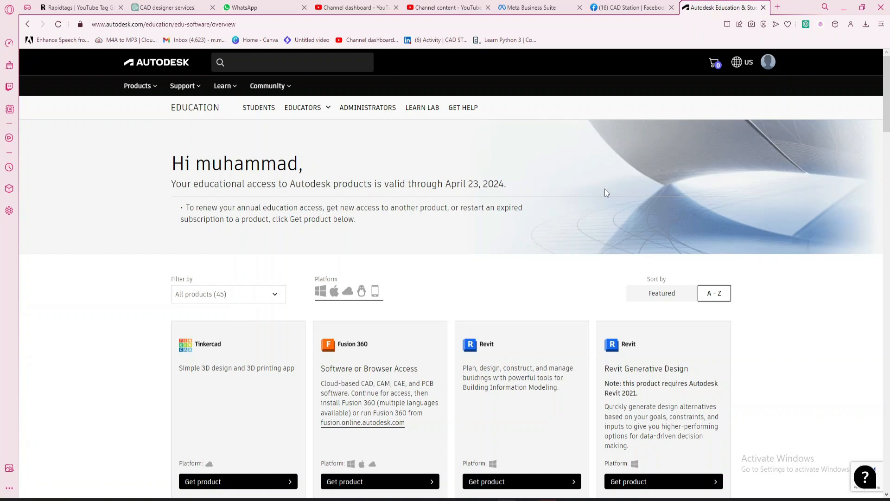
pyautogui.moveTo(836, 142)
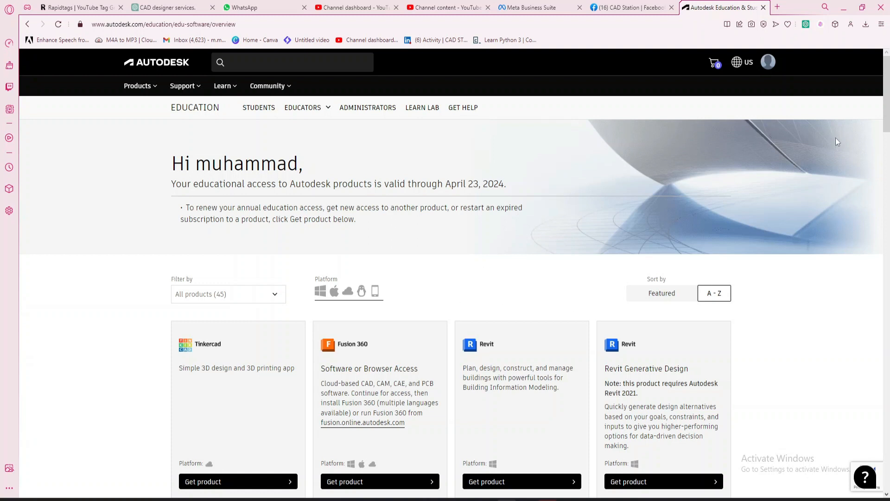
# Get Fusion 360 from its Education card and claim ACCESS to reach the download thank-you page.
pyautogui.scroll(-3)
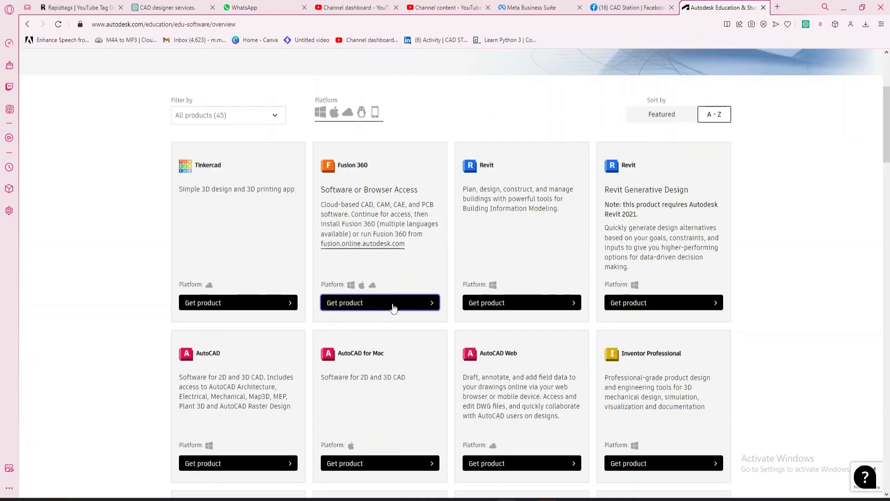
pyautogui.click(379, 303)
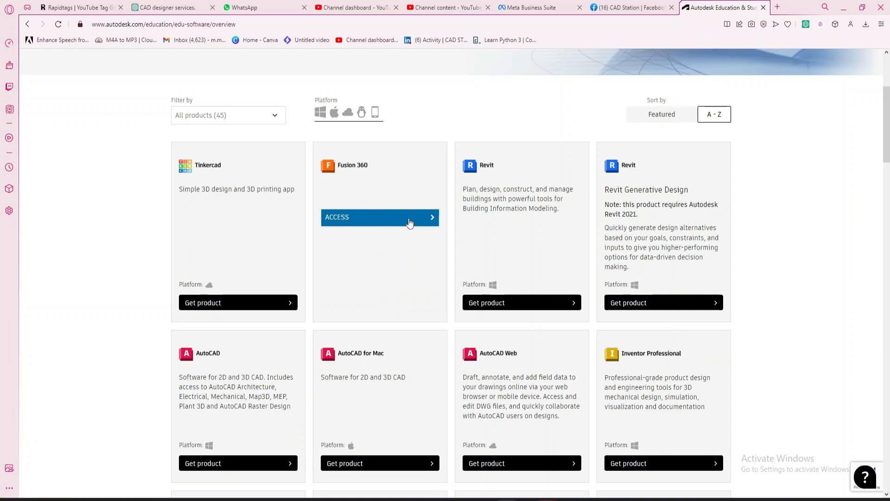
pyautogui.click(379, 217)
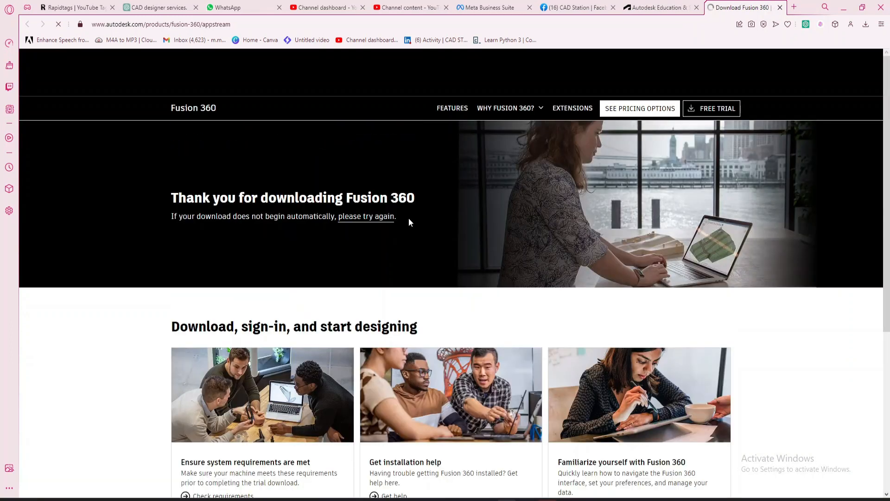
# Download the Fusion 360 Client Downloader to Downloads and show it in its folder.
pyautogui.click(366, 216)
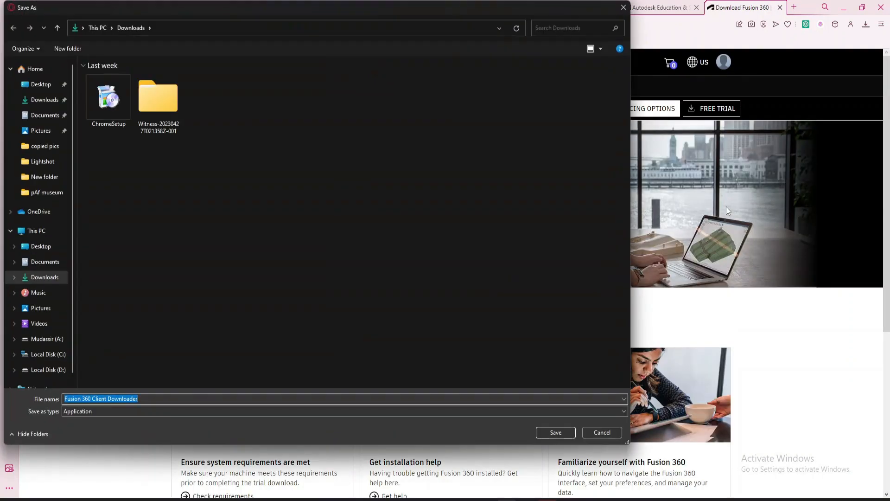
pyautogui.moveTo(278, 425)
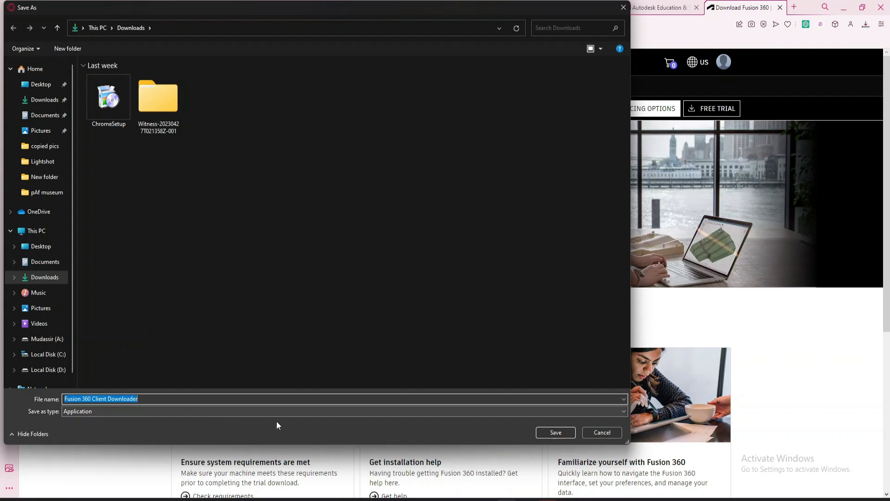
pyautogui.click(554, 432)
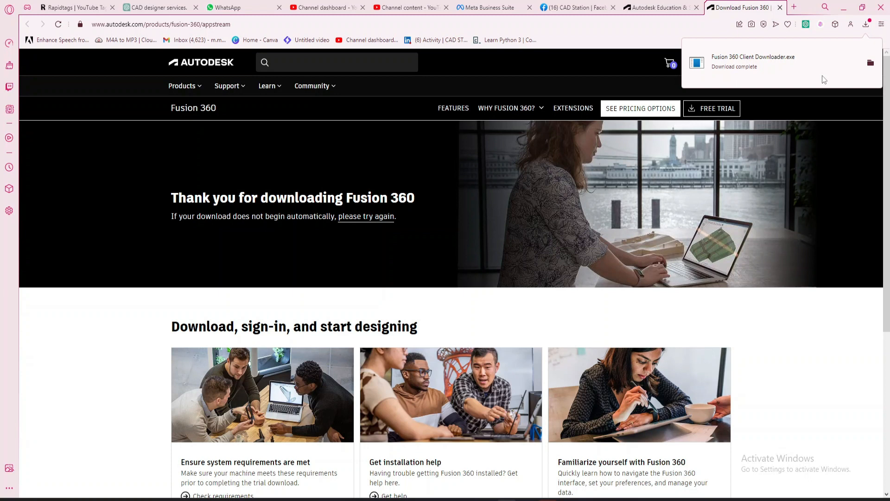
pyautogui.moveTo(879, 56)
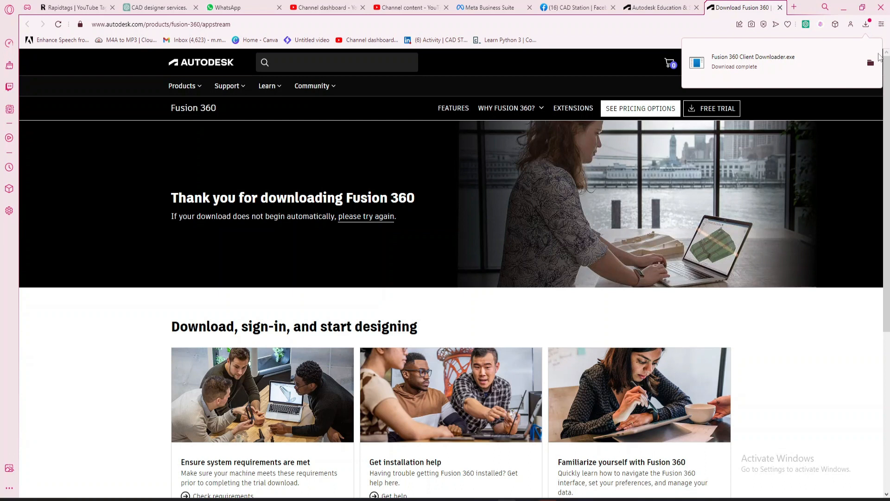
pyautogui.moveTo(867, 72)
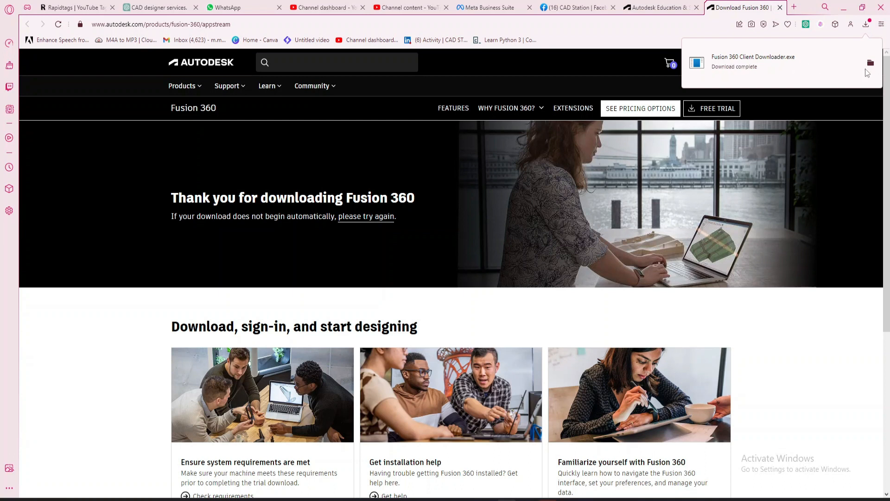
pyautogui.click(870, 62)
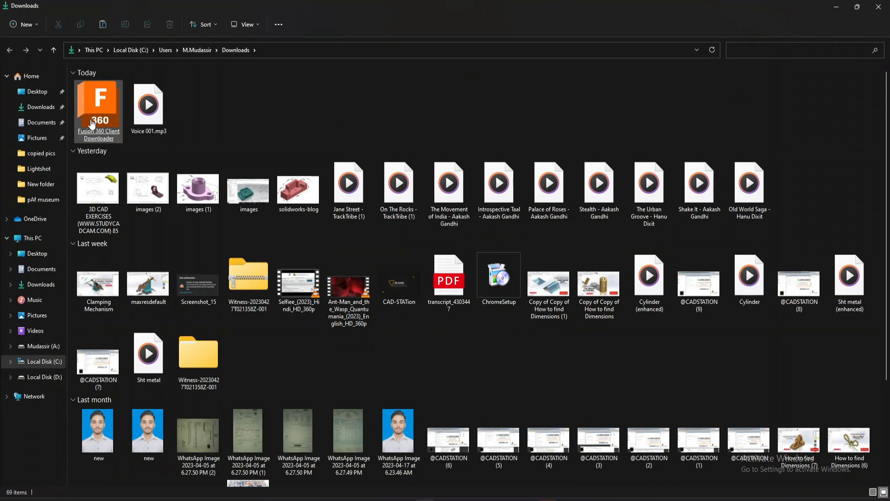
# Launch the Fusion 360 Client Downloader and allow it to run past the security warning.
pyautogui.doubleClick(98, 110)
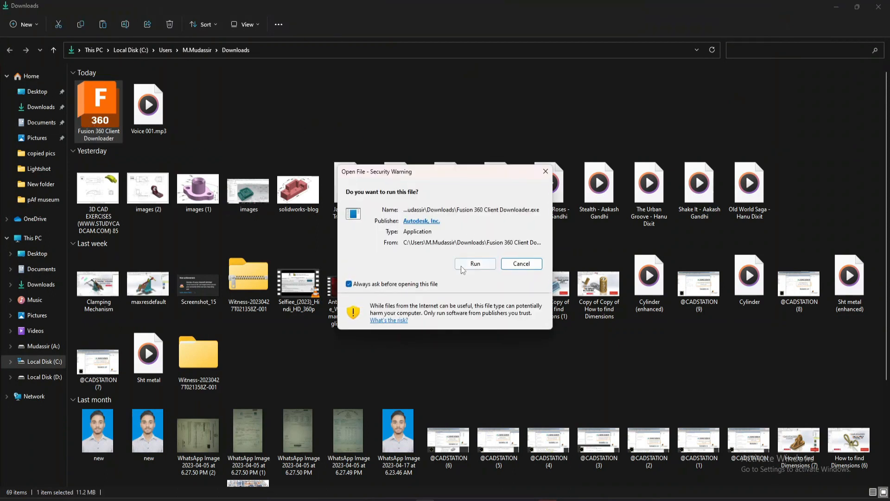
pyautogui.click(475, 263)
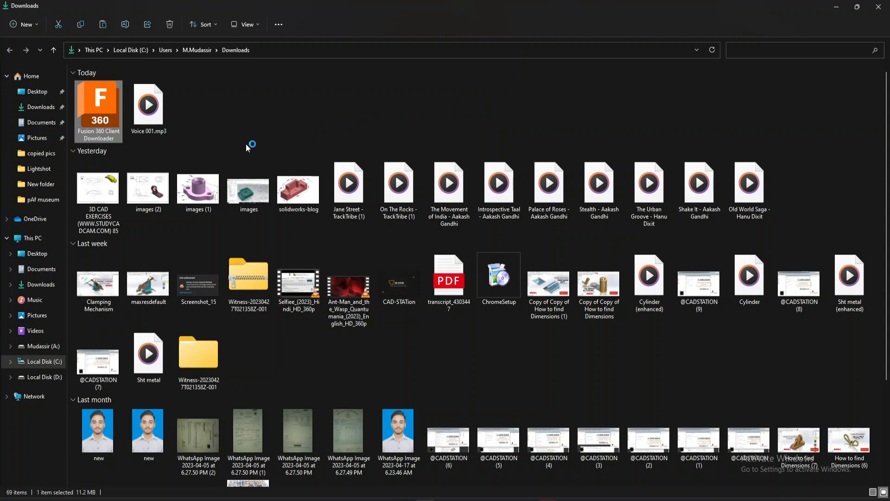
pyautogui.doubleClick(97, 111)
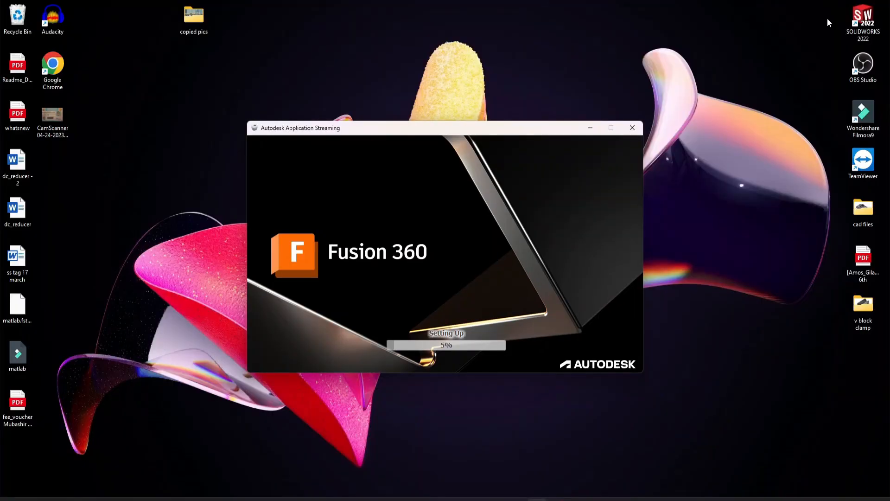
pyautogui.moveTo(782, 58)
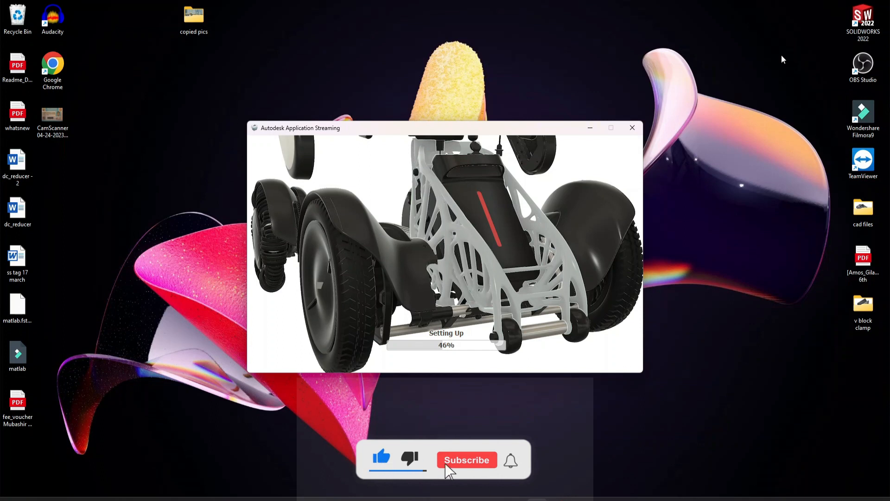
# Let the Application Streaming setup run to 100% until the Fusion 360 splash appears.
pyautogui.click(467, 460)
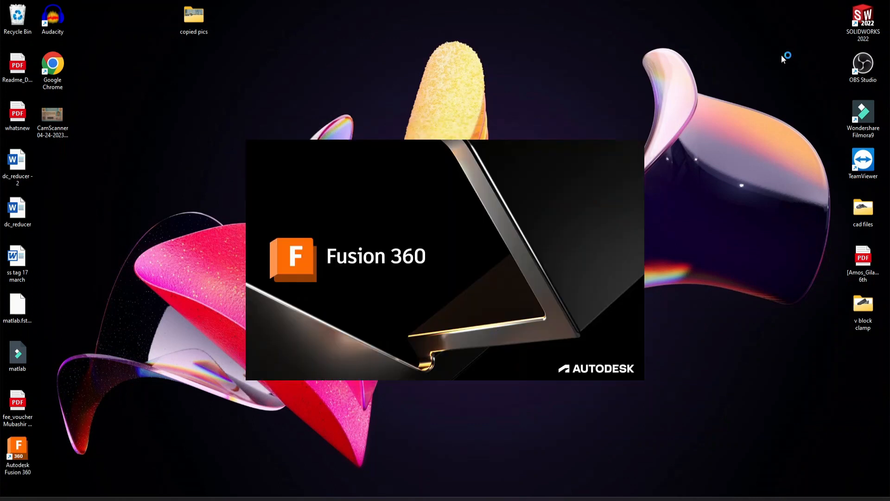
pyautogui.moveTo(782, 60)
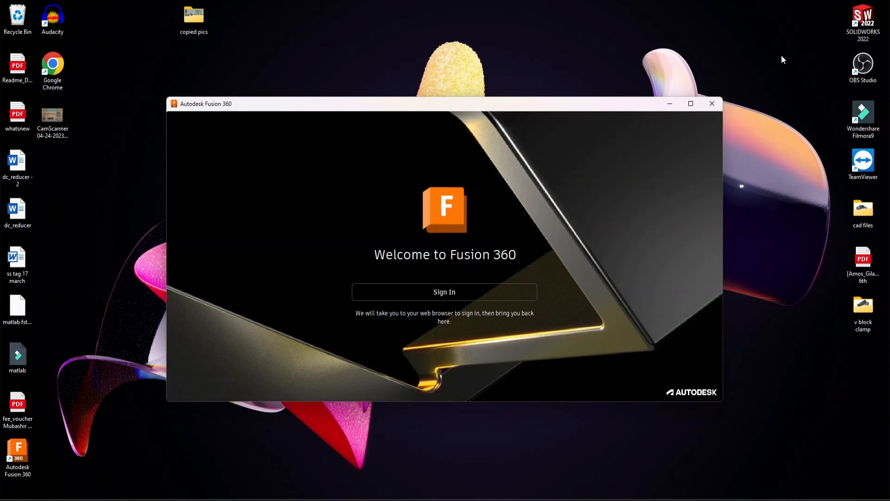
pyautogui.moveTo(599, 229)
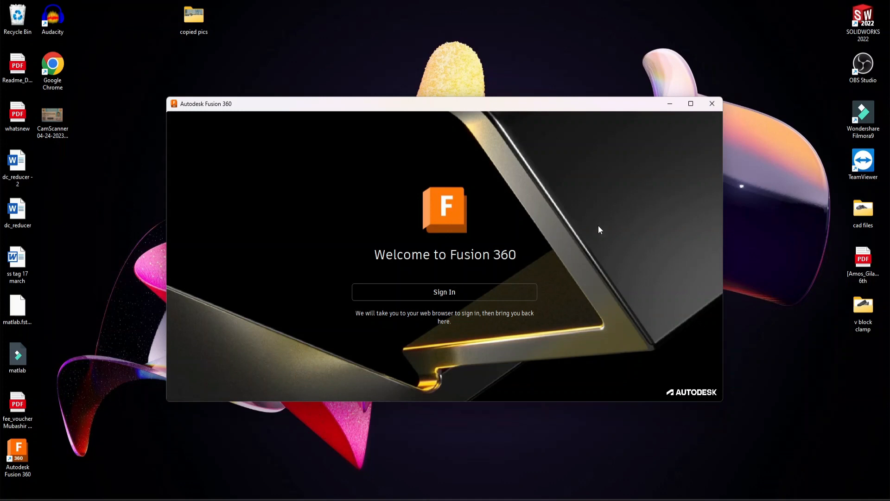
# Start Sign In from the Welcome to Fusion 360 screen, handing off to the browser.
pyautogui.click(444, 292)
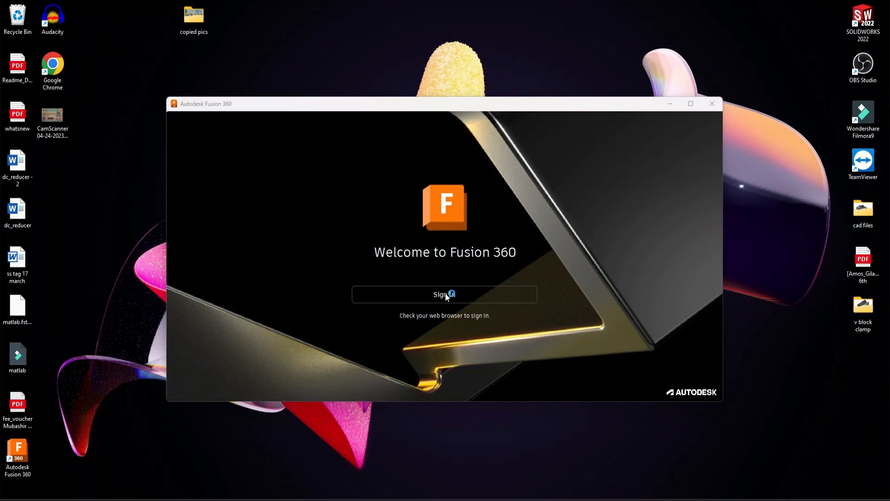
pyautogui.click(445, 294)
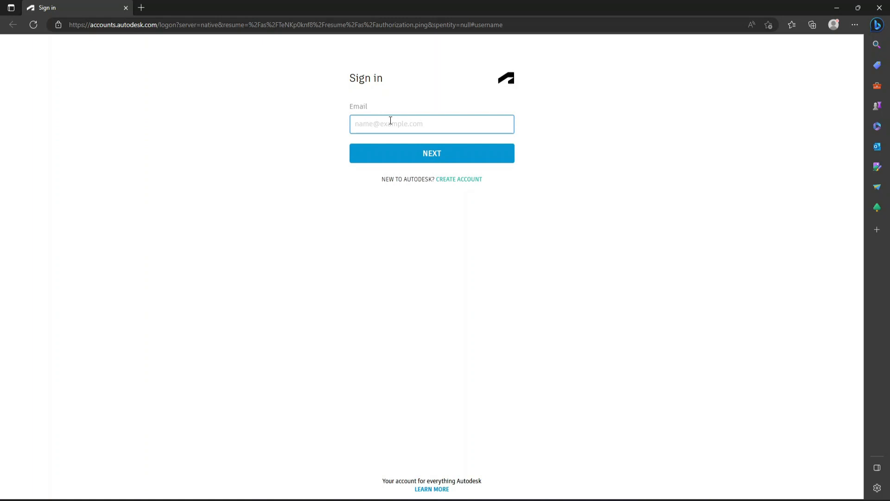
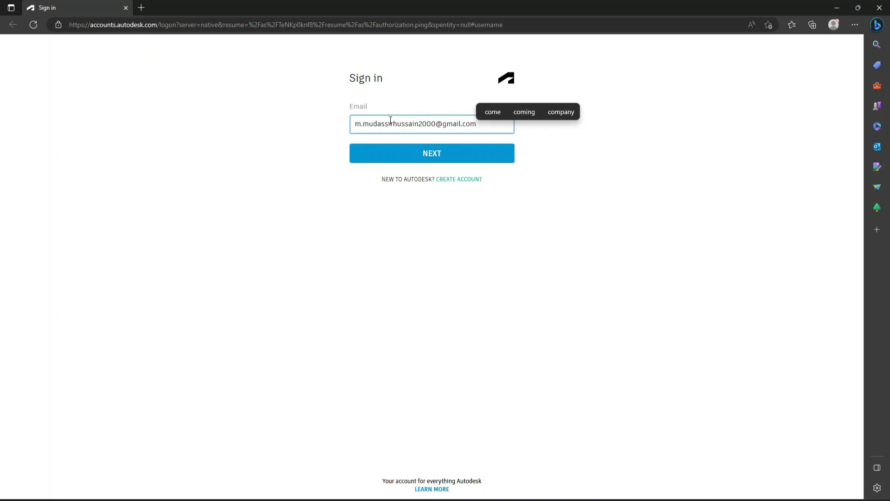
pyautogui.click(431, 153)
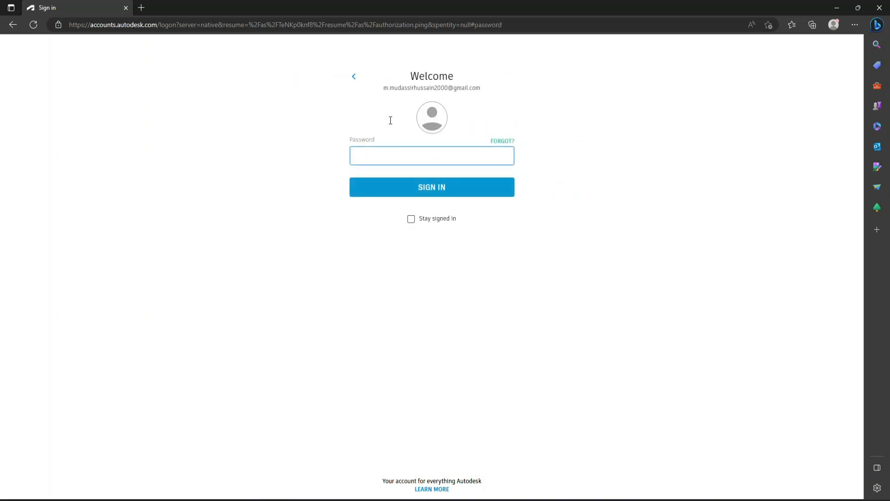
# Enter the password and sign in until the page confirms the sign-in.
pyautogui.write('password')
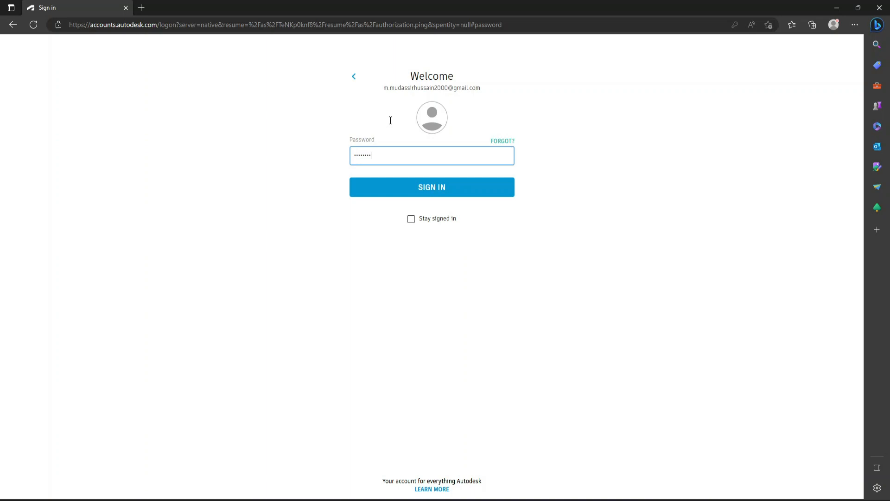
pyautogui.click(431, 187)
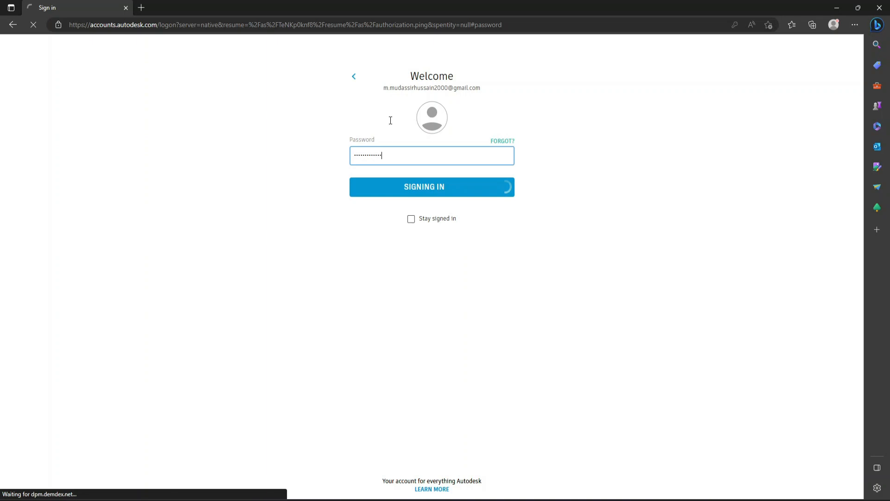
pyautogui.click(431, 186)
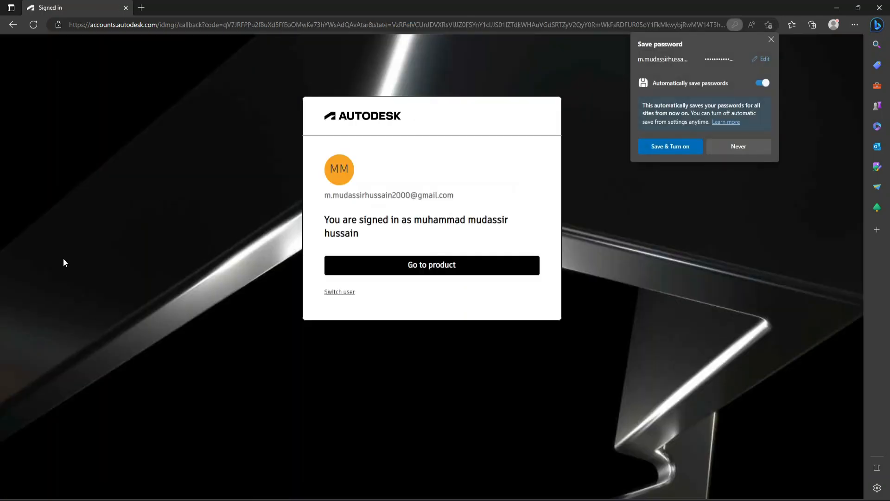
pyautogui.moveTo(669, 175)
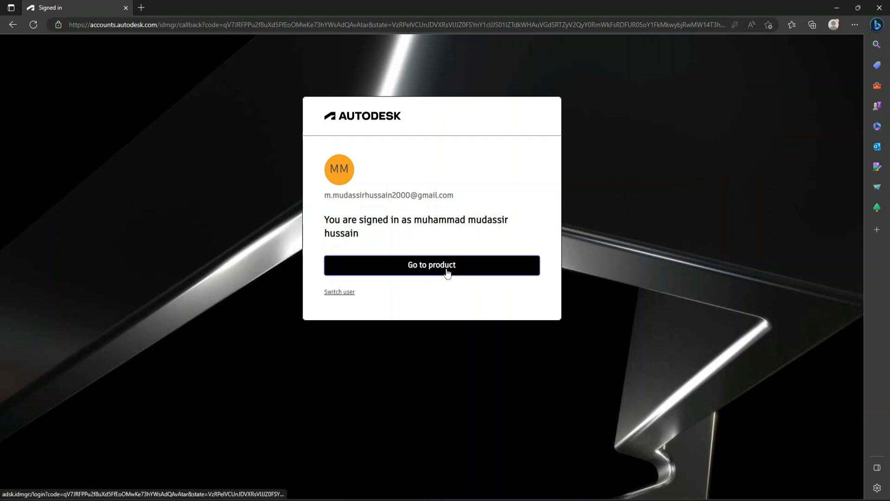
# Go to product and allow Autodesk Identity Manager to relaunch Fusion 360 signed in.
pyautogui.click(431, 264)
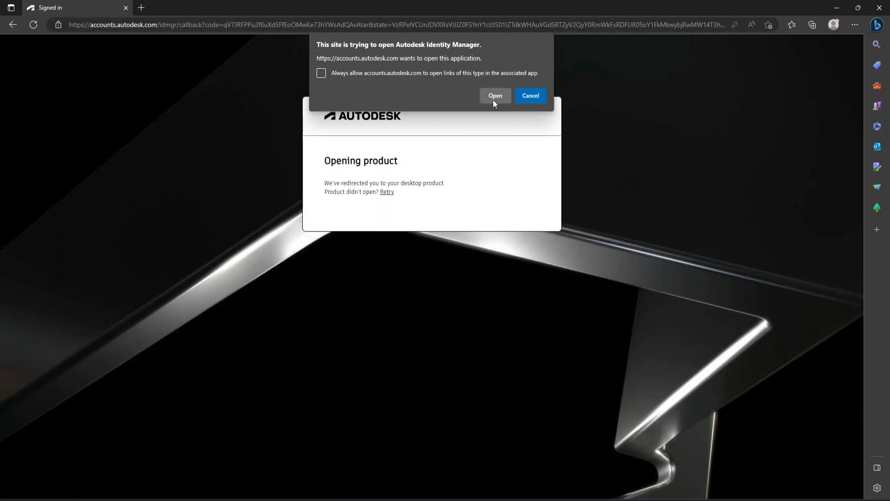
pyautogui.moveTo(494, 95)
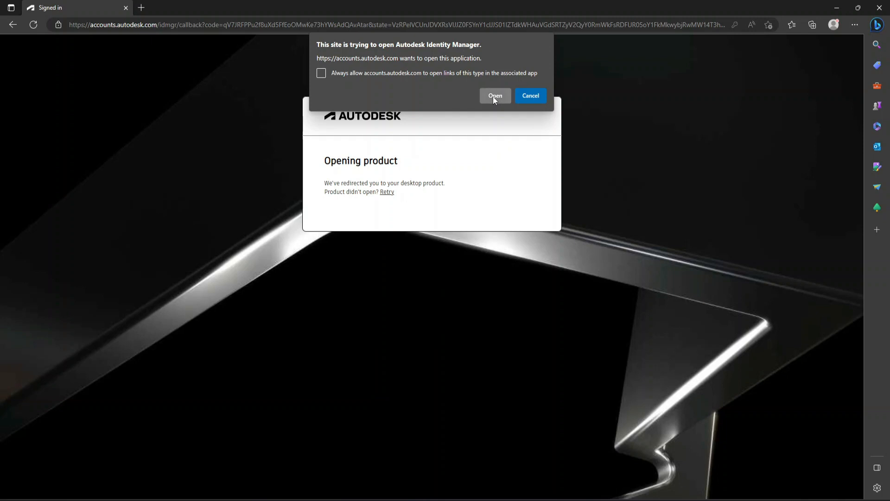
pyautogui.click(494, 96)
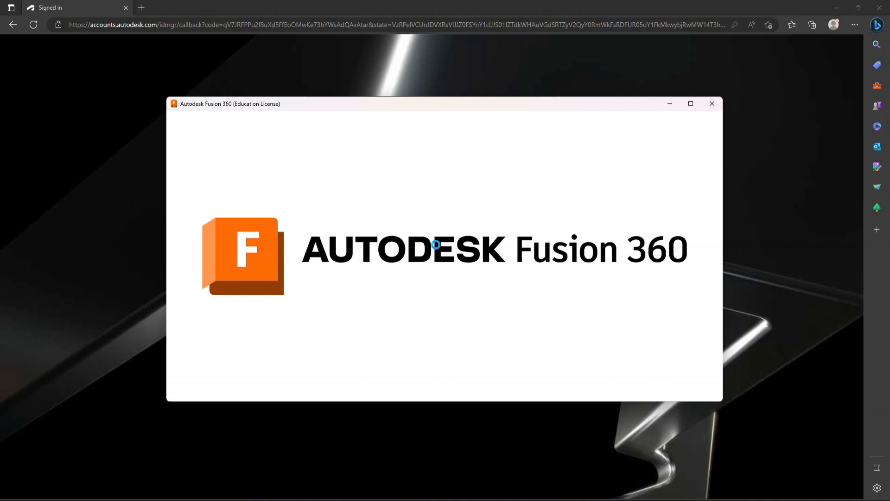
pyautogui.moveTo(286, 119)
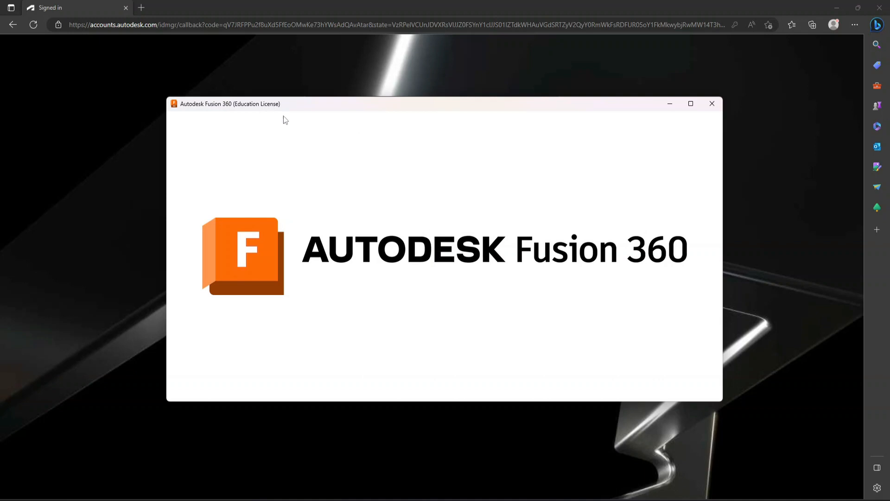
pyautogui.moveTo(302, 130)
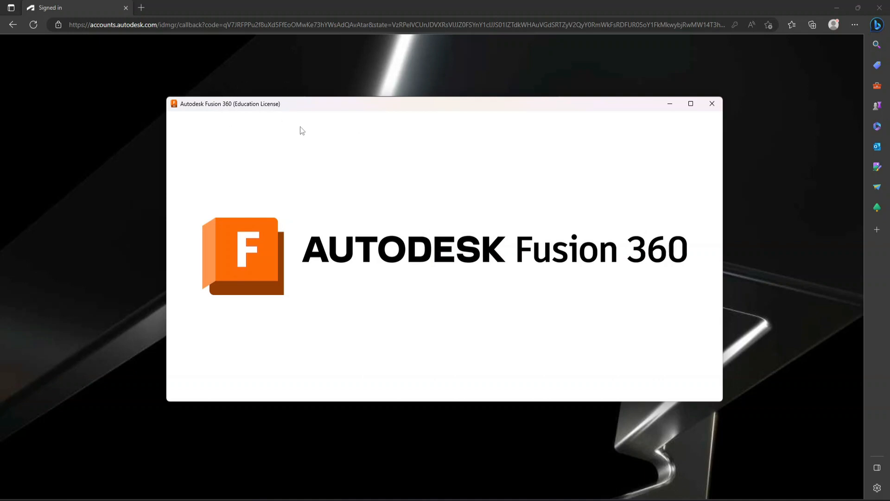
pyautogui.moveTo(484, 241)
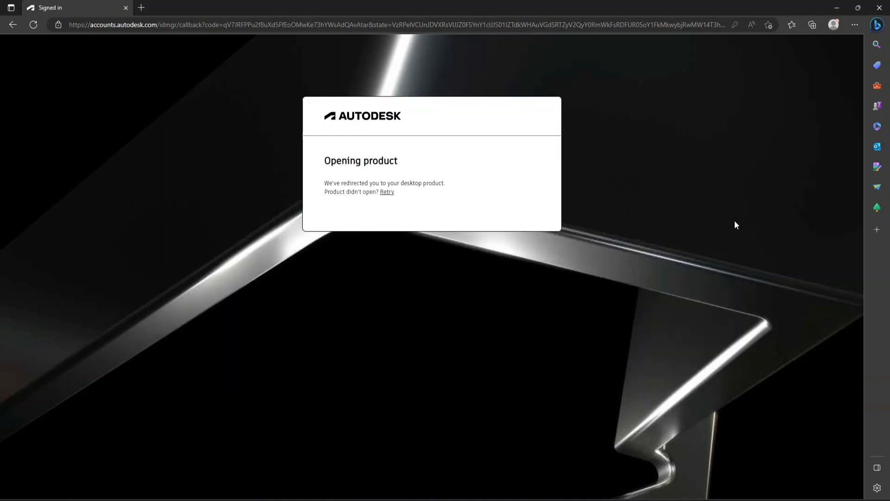
pyautogui.moveTo(387, 195)
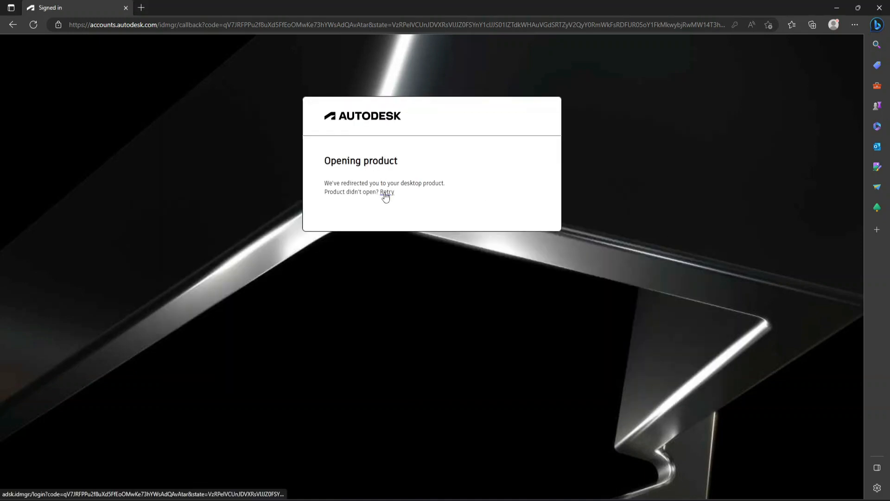
# Retry the product launch and allow Edge to open Autodesk Identity Manager.
pyautogui.click(387, 191)
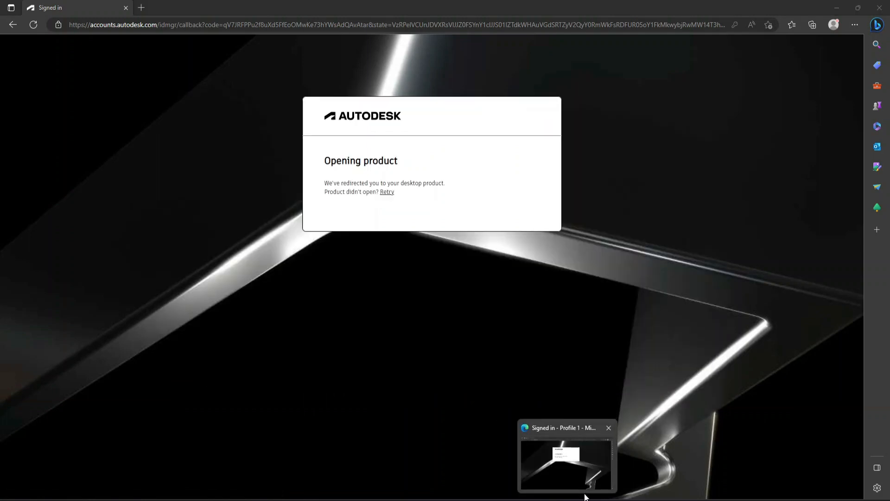
pyautogui.moveTo(588, 475)
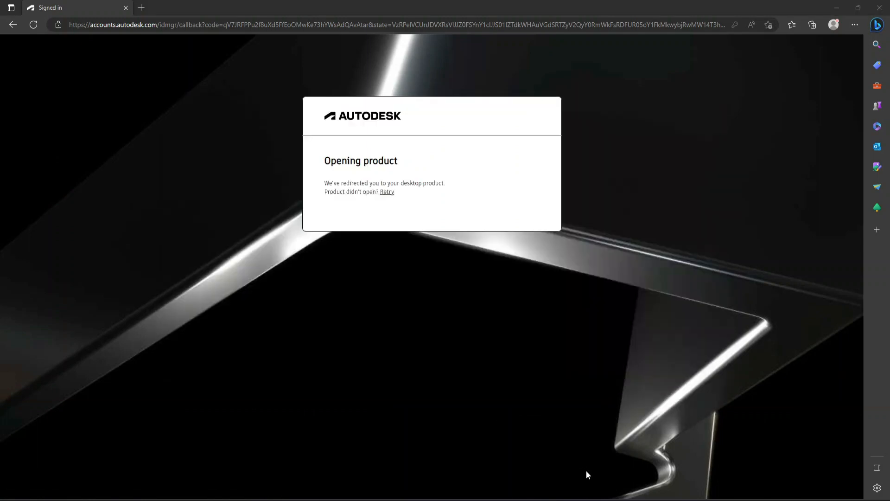
pyautogui.click(387, 191)
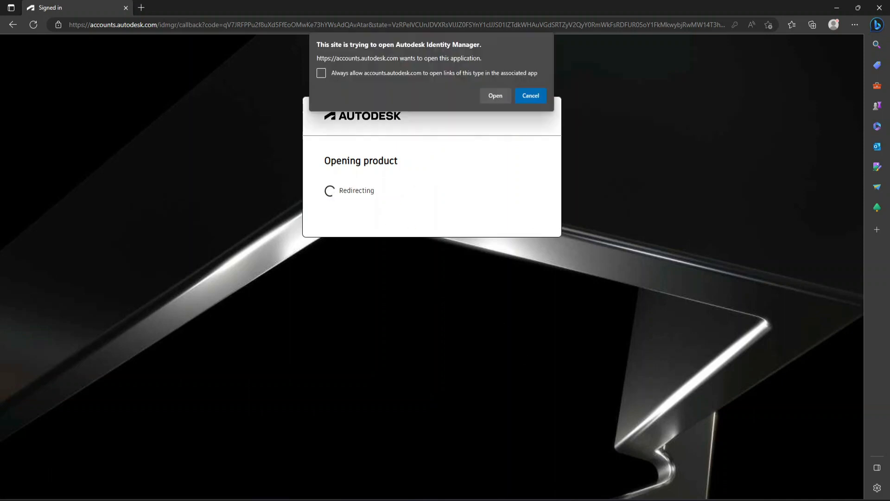
pyautogui.click(529, 96)
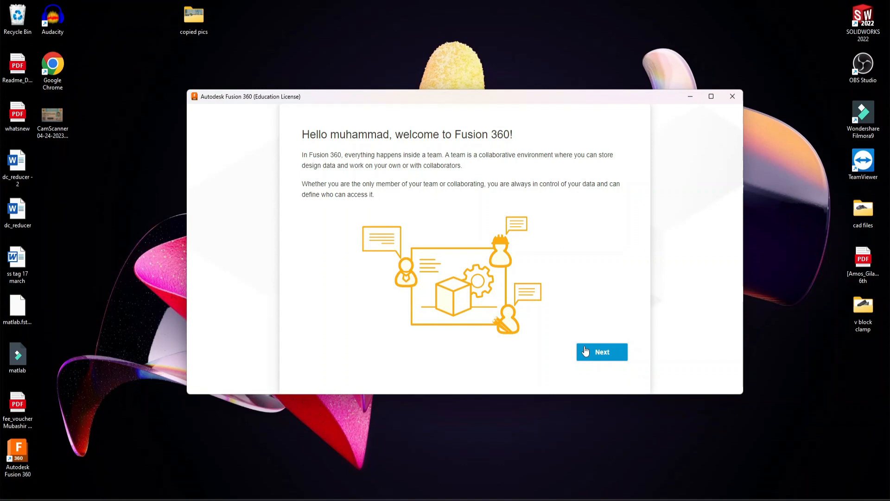
# Continue past the Fusion 360 welcome introduction toward team creation.
pyautogui.click(601, 352)
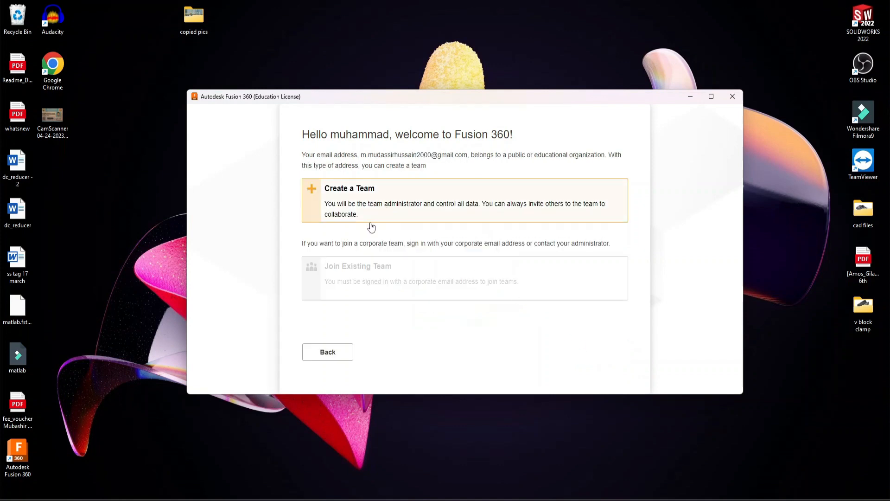
pyautogui.moveTo(368, 299)
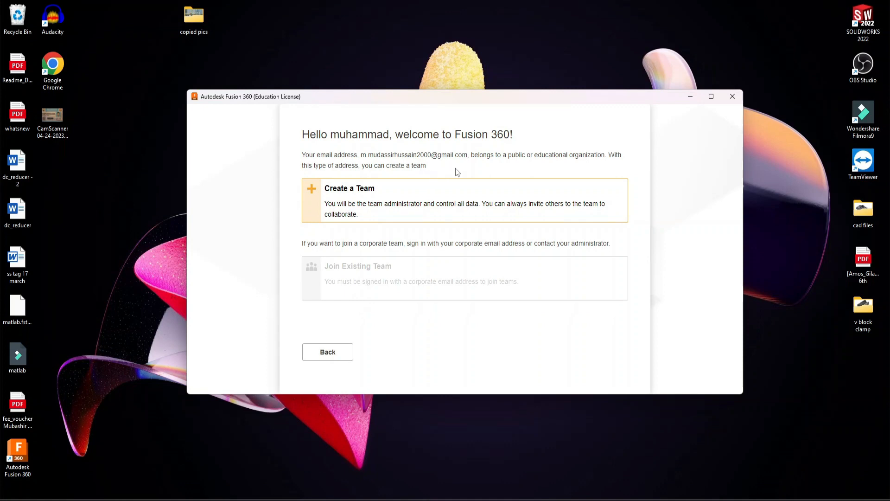
pyautogui.moveTo(475, 165)
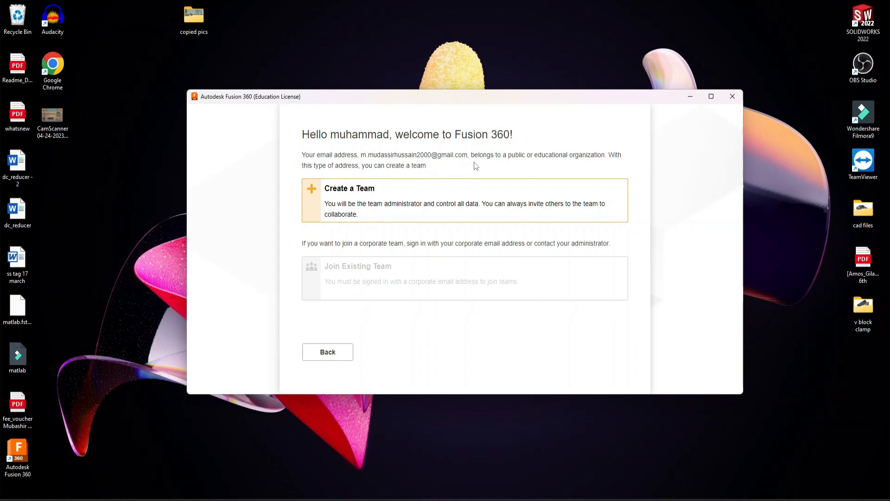
pyautogui.moveTo(341, 195)
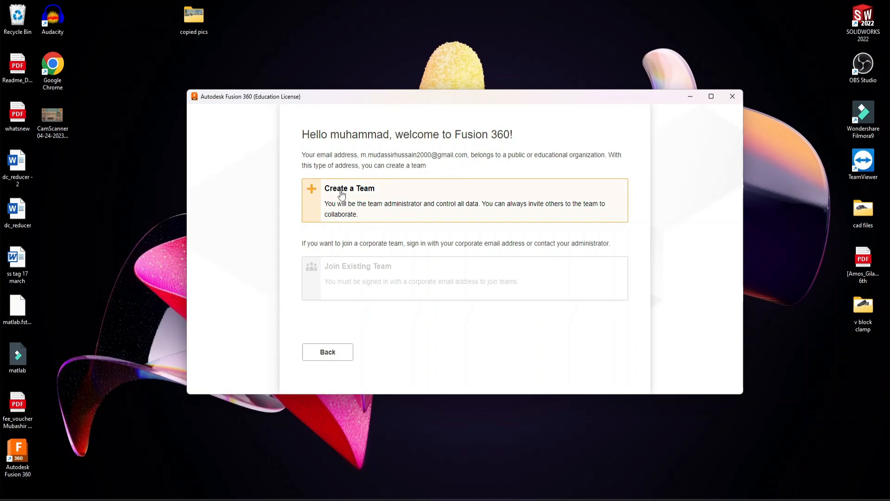
pyautogui.moveTo(353, 273)
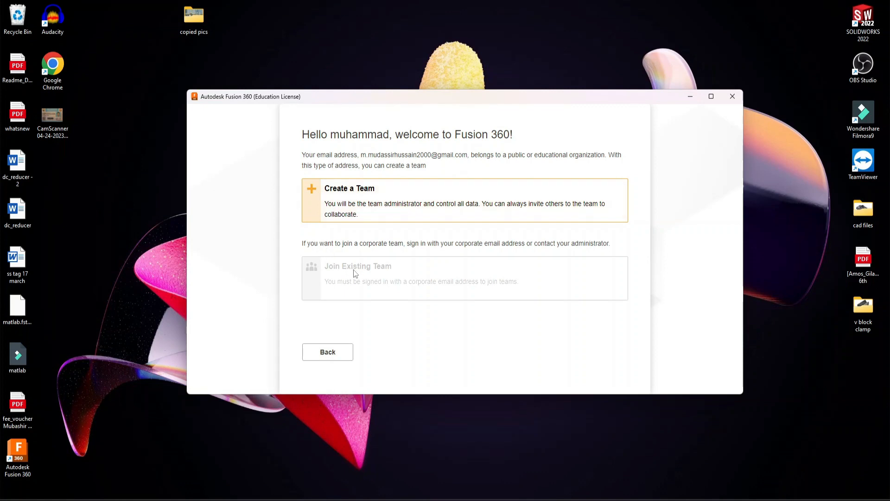
pyautogui.moveTo(364, 210)
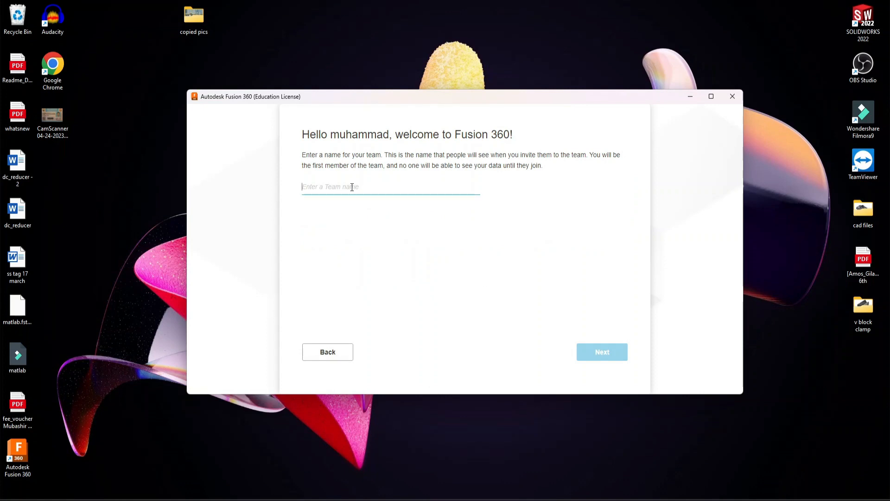
# Name the new team CADSTATION and create it with discovery disabled.
pyautogui.write('CAD')
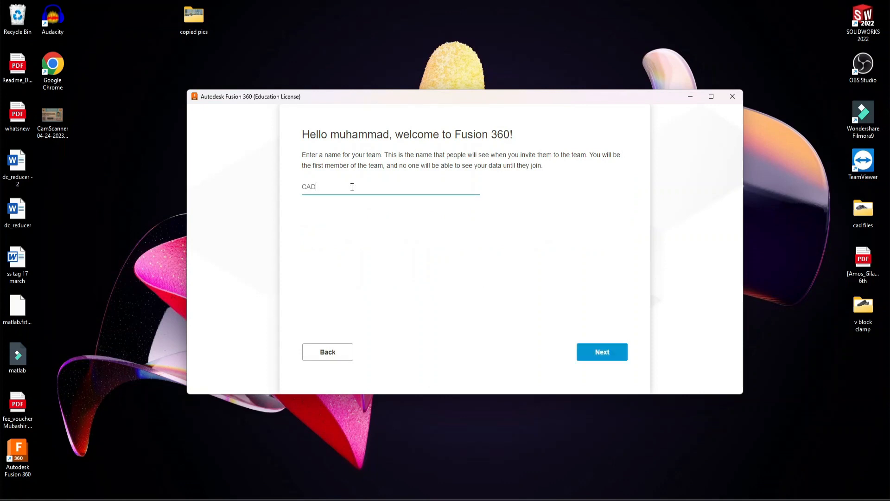
pyautogui.write('STATION')
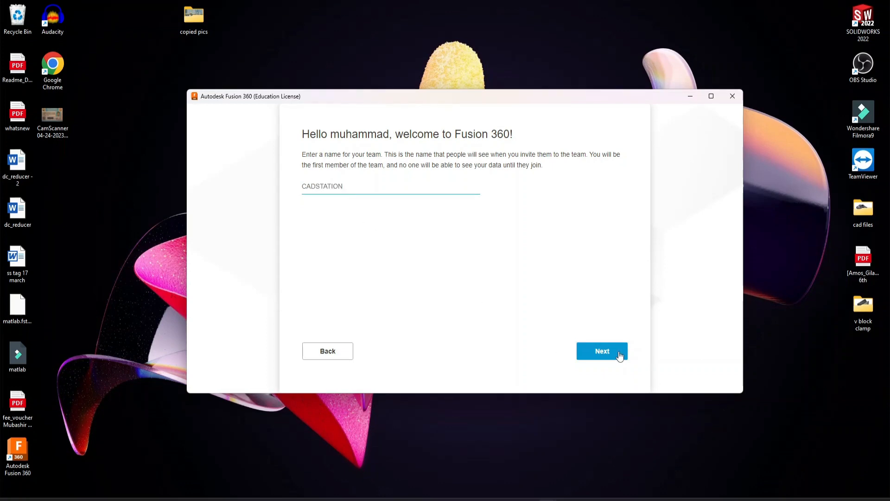
pyautogui.click(601, 350)
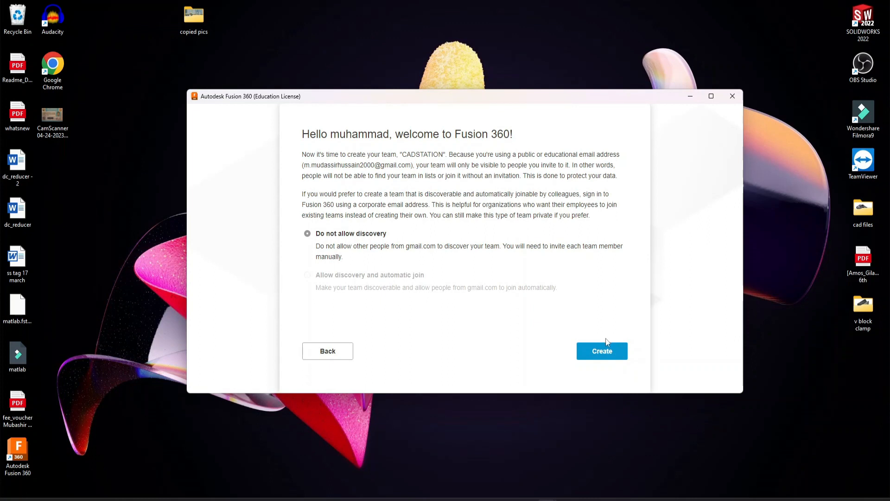
pyautogui.moveTo(349, 281)
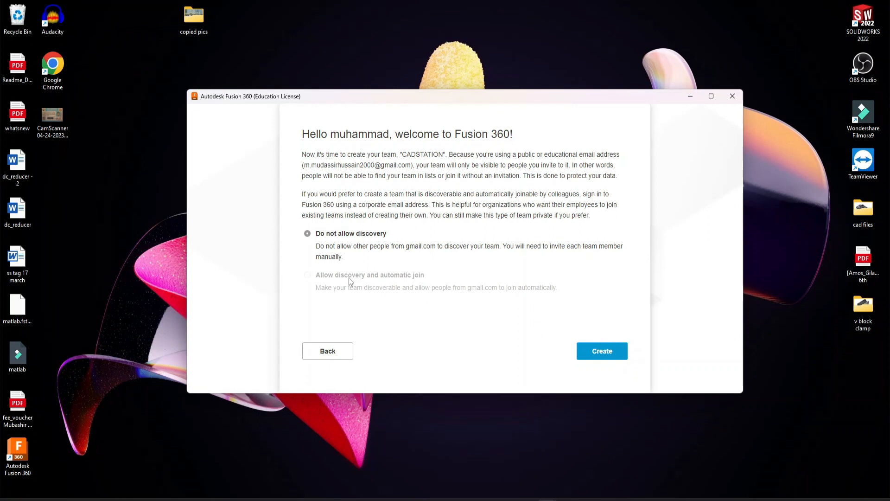
pyautogui.moveTo(339, 262)
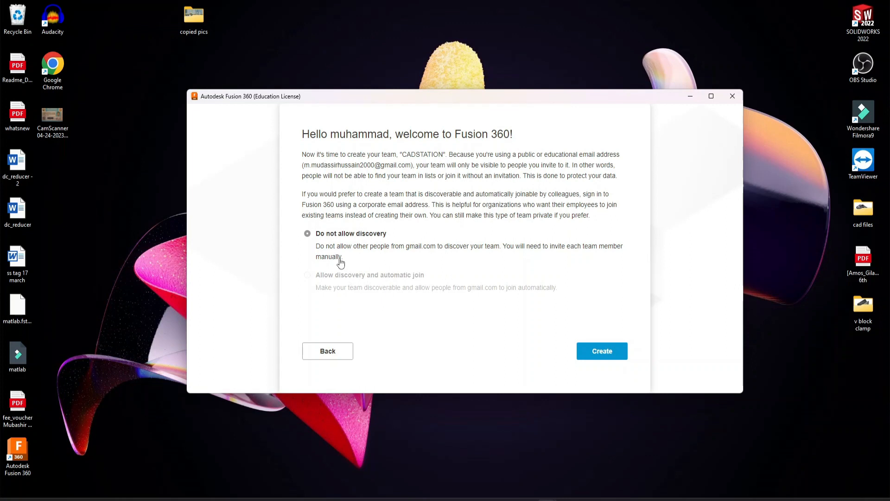
pyautogui.moveTo(565, 206)
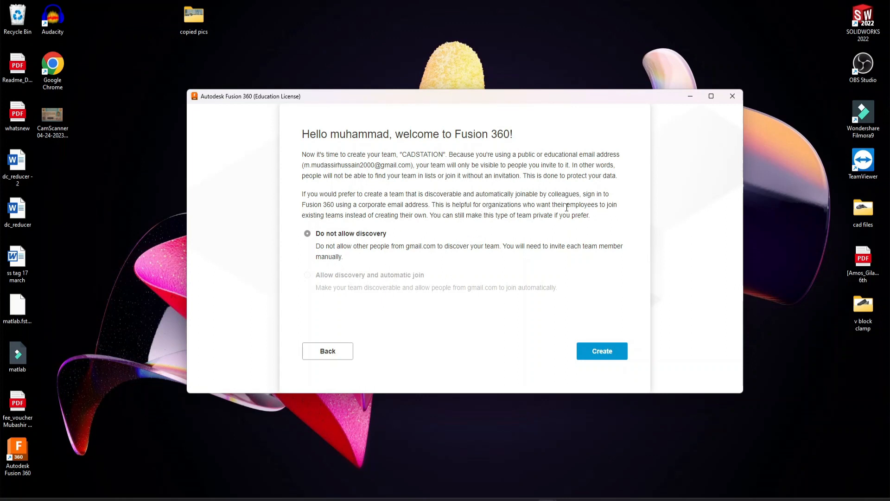
pyautogui.moveTo(484, 258)
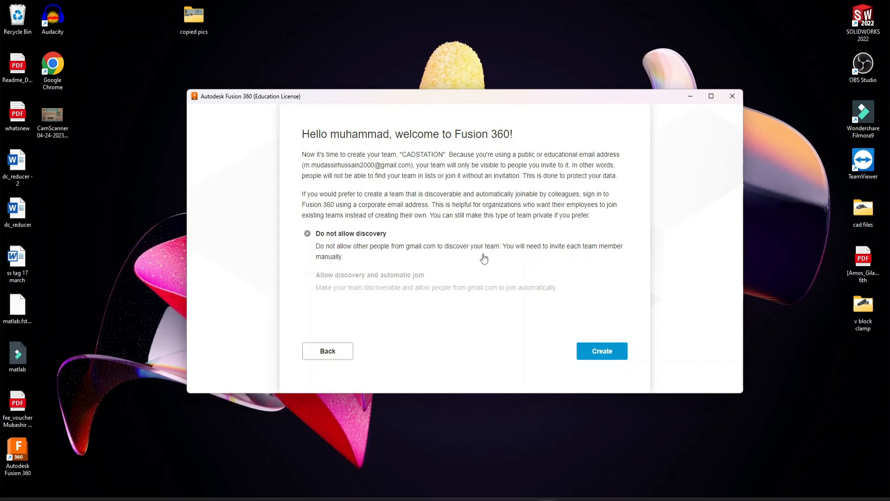
pyautogui.moveTo(576, 326)
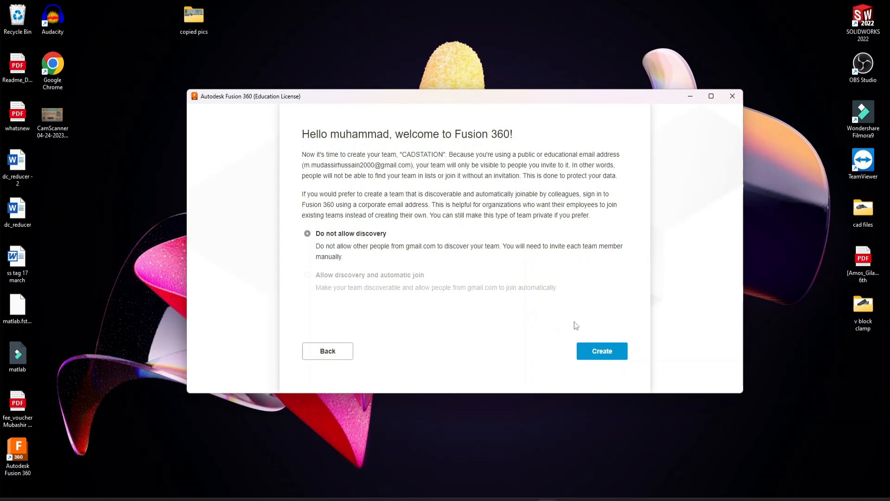
pyautogui.moveTo(602, 350)
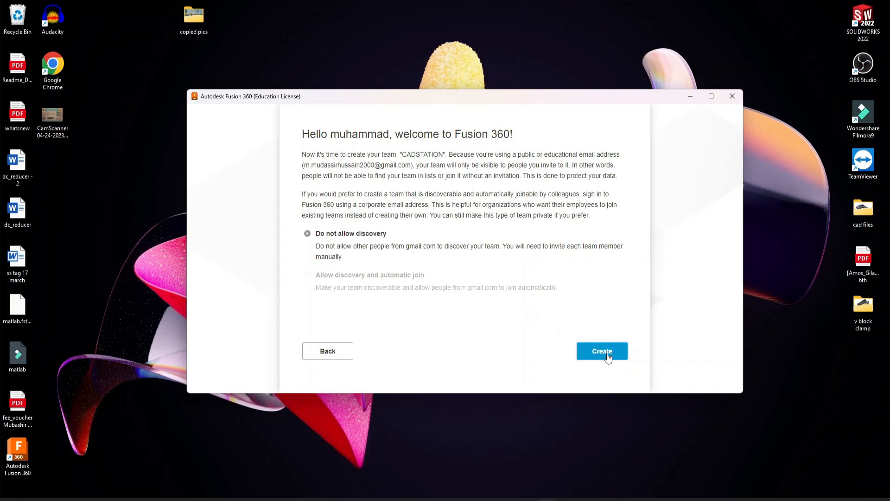
pyautogui.click(601, 351)
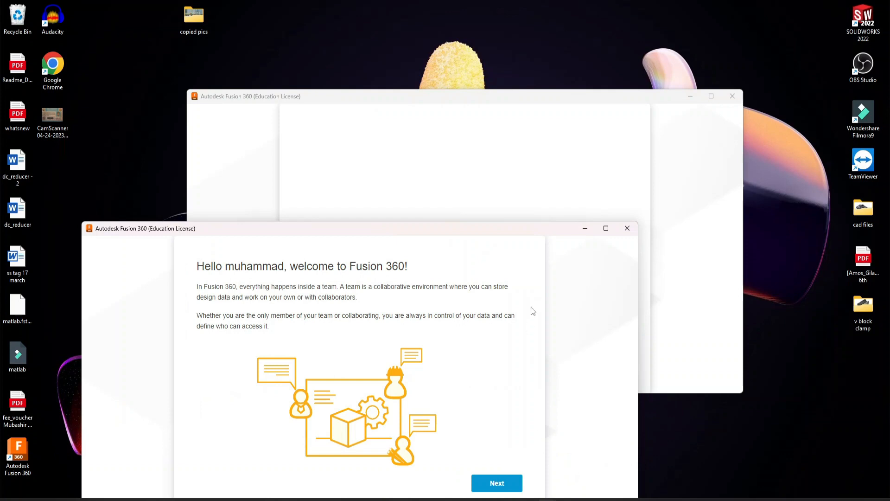
# Enter the newly created CADSTATION team from its ready-to-use screen.
pyautogui.click(495, 482)
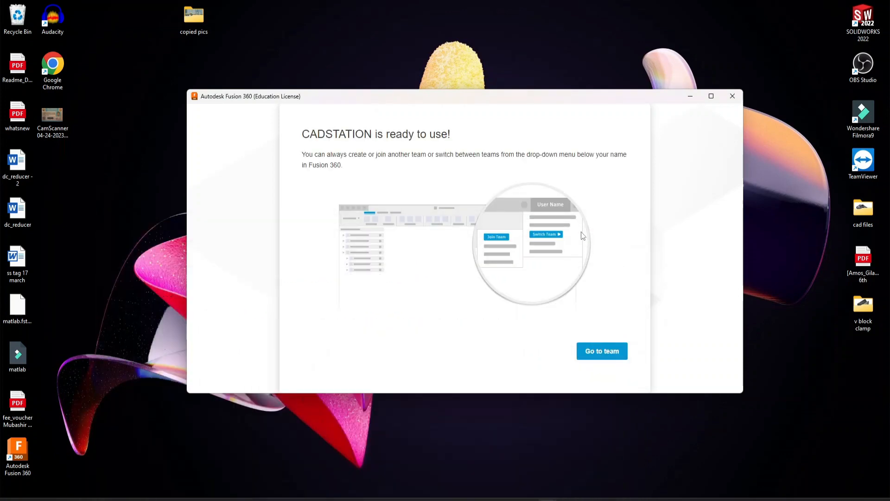
pyautogui.moveTo(601, 350)
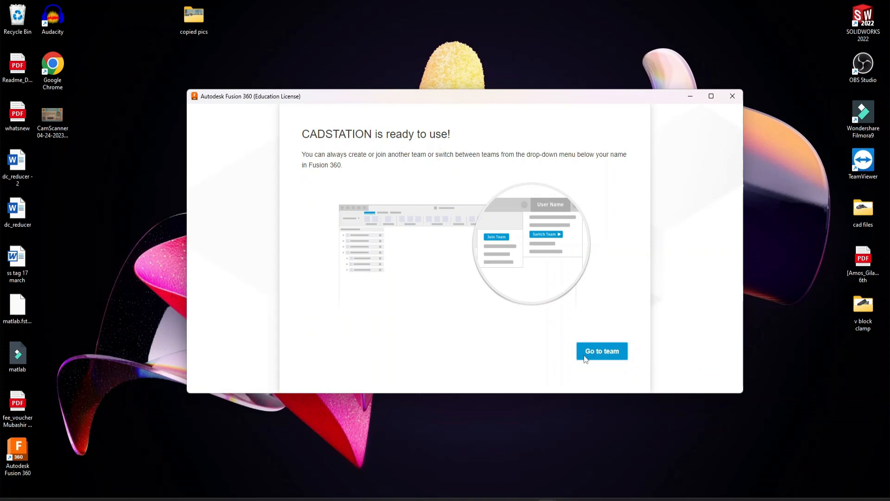
pyautogui.moveTo(476, 403)
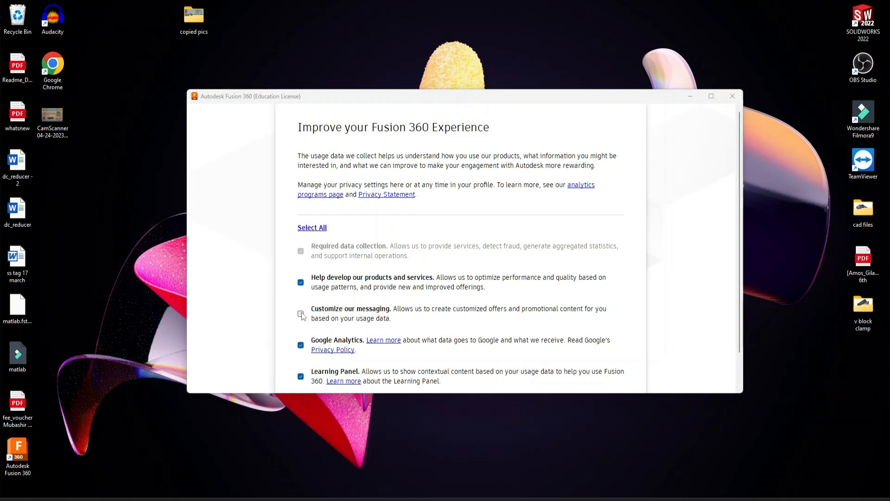
# Enable customized messaging in the usage data preferences and confirm them.
pyautogui.click(300, 314)
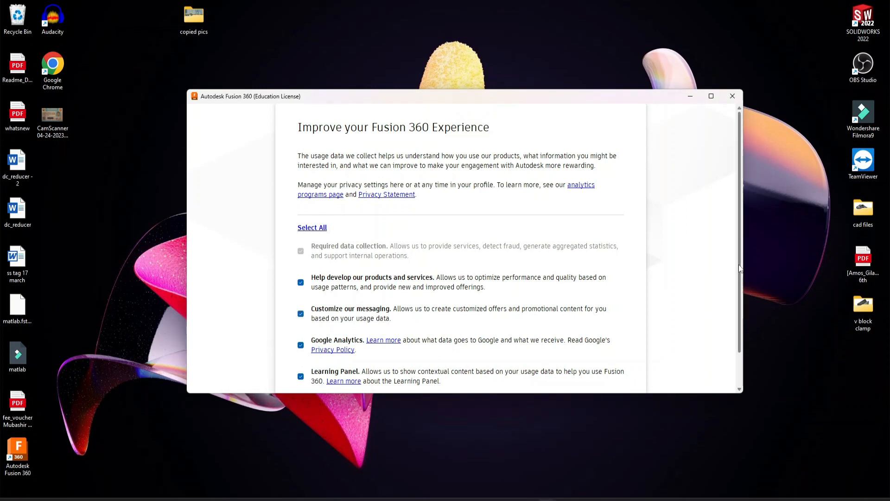
pyautogui.scroll(-3)
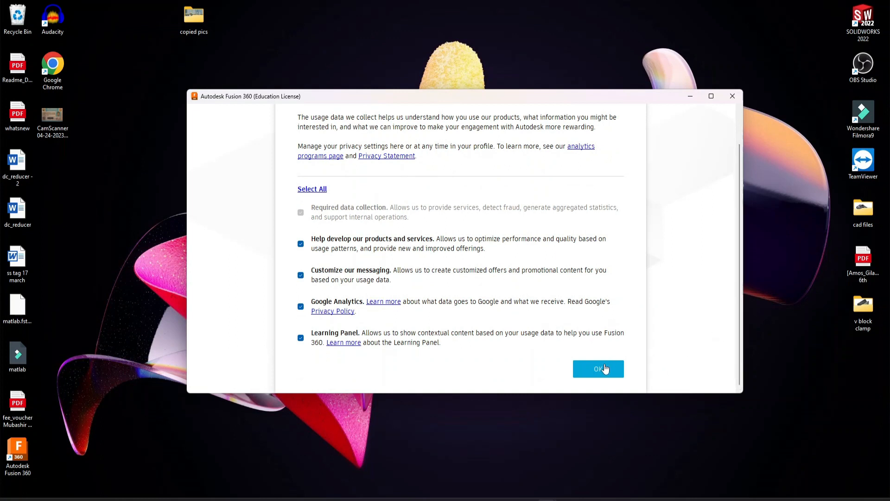
pyautogui.click(598, 368)
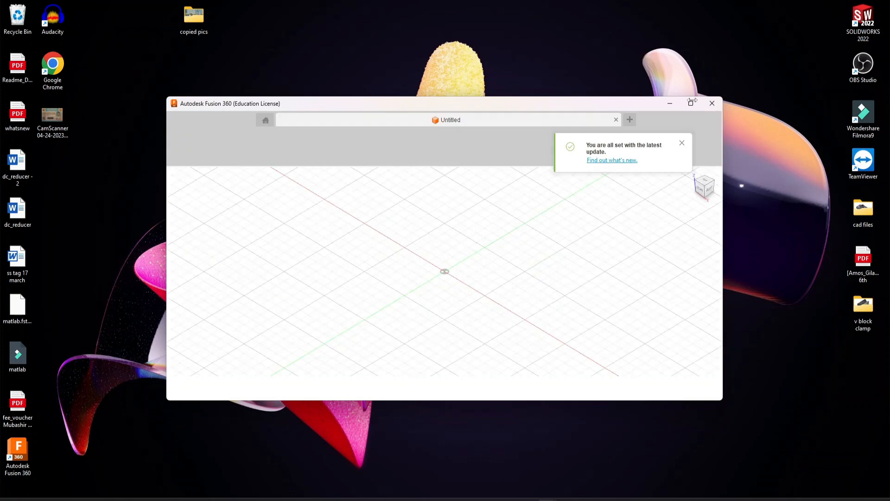
pyautogui.moveTo(690, 103)
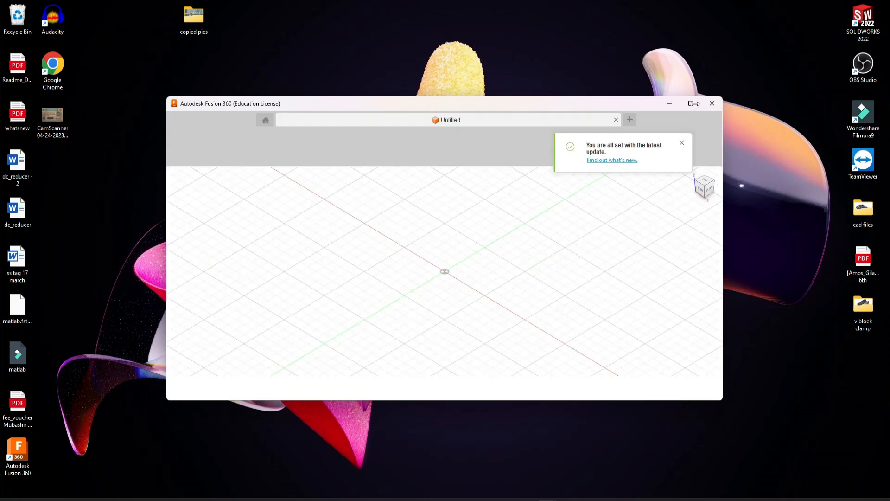